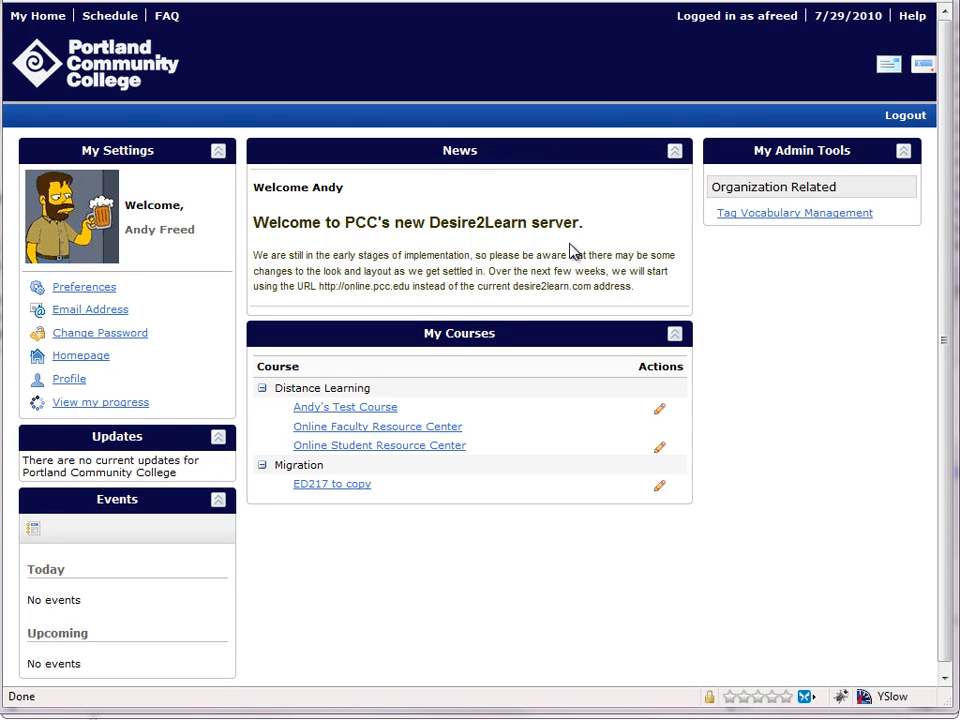
mouse_move(487, 285)
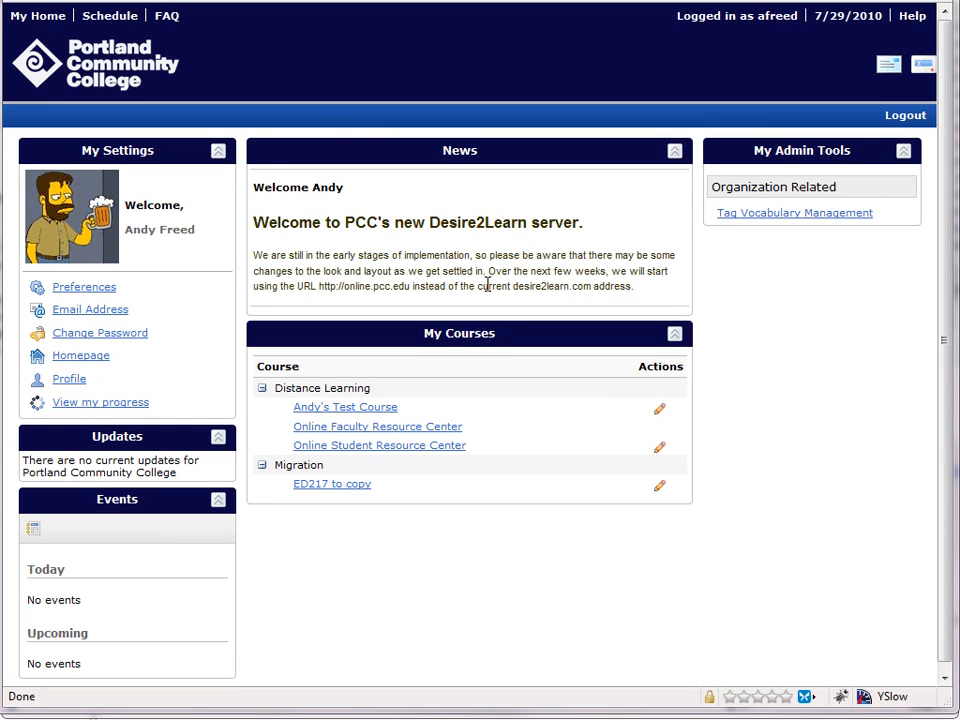
mouse_move(487, 275)
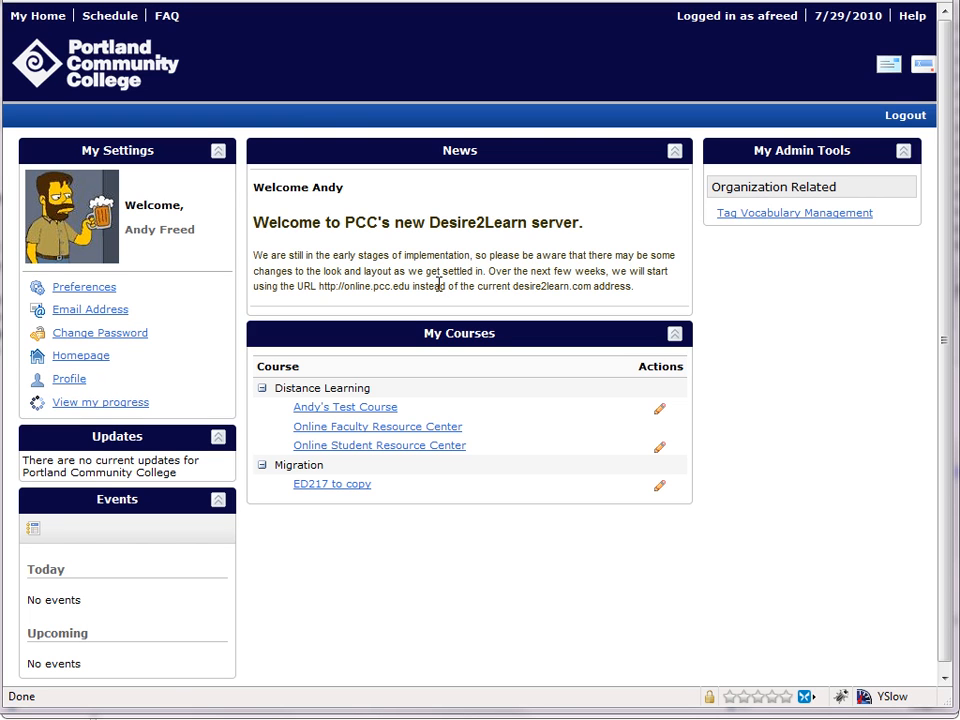
mouse_move(420, 288)
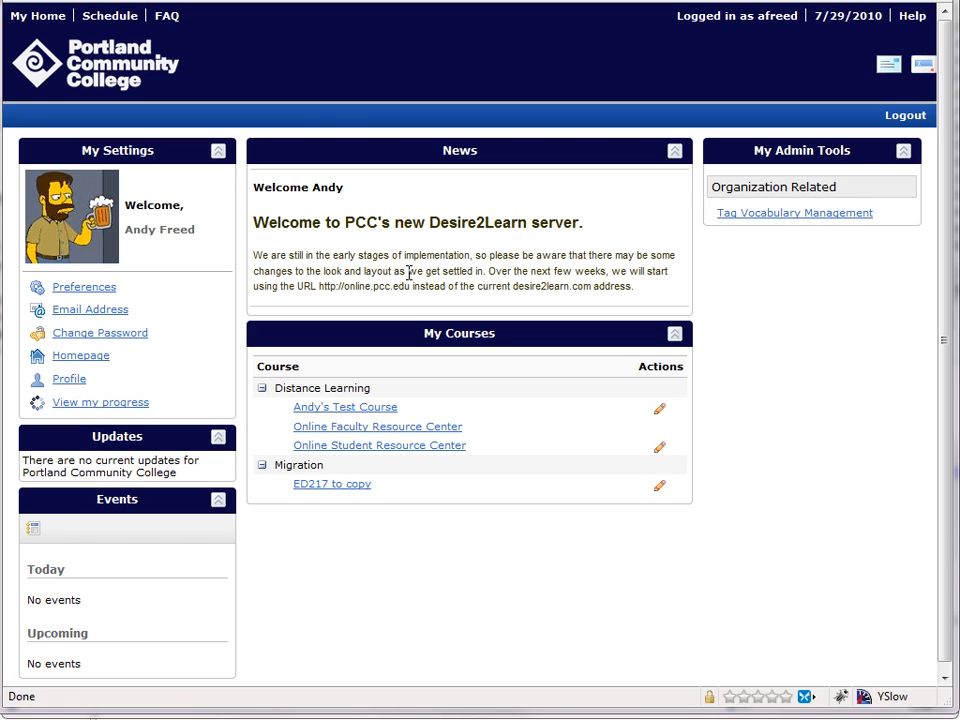
mouse_move(442, 252)
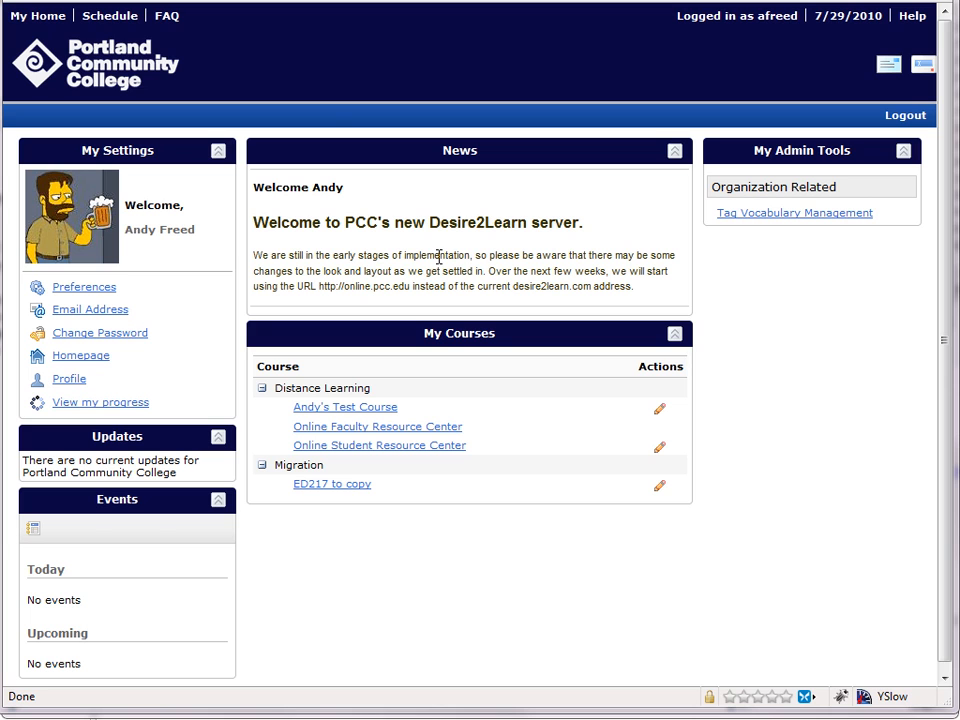
mouse_move(362, 298)
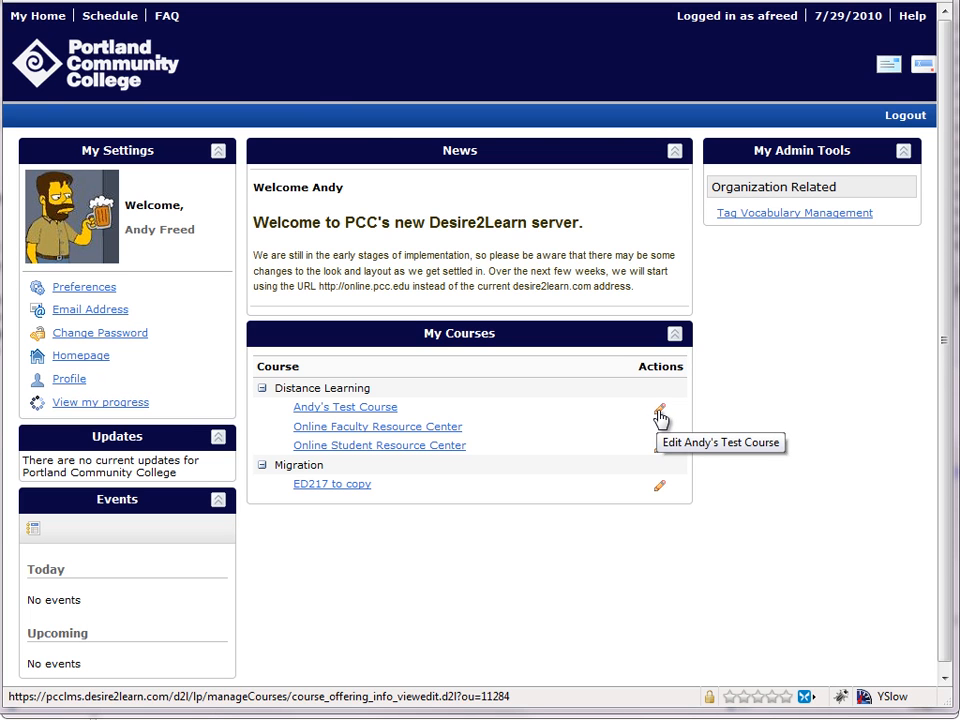
Open the offering information page for Andy's Test Course.
click(659, 415)
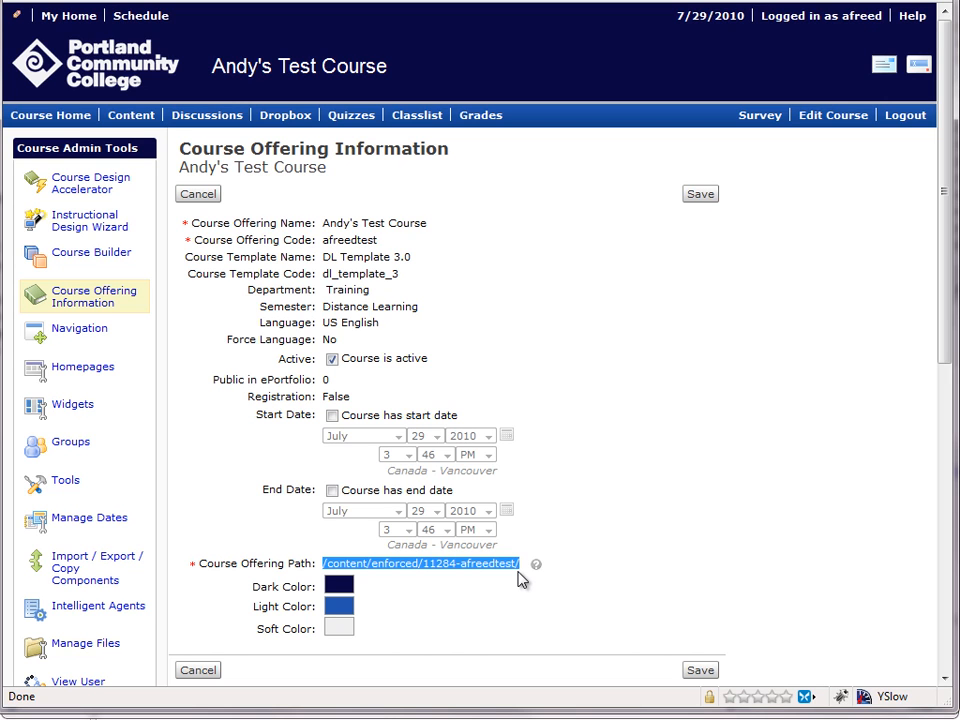
mouse_move(512, 553)
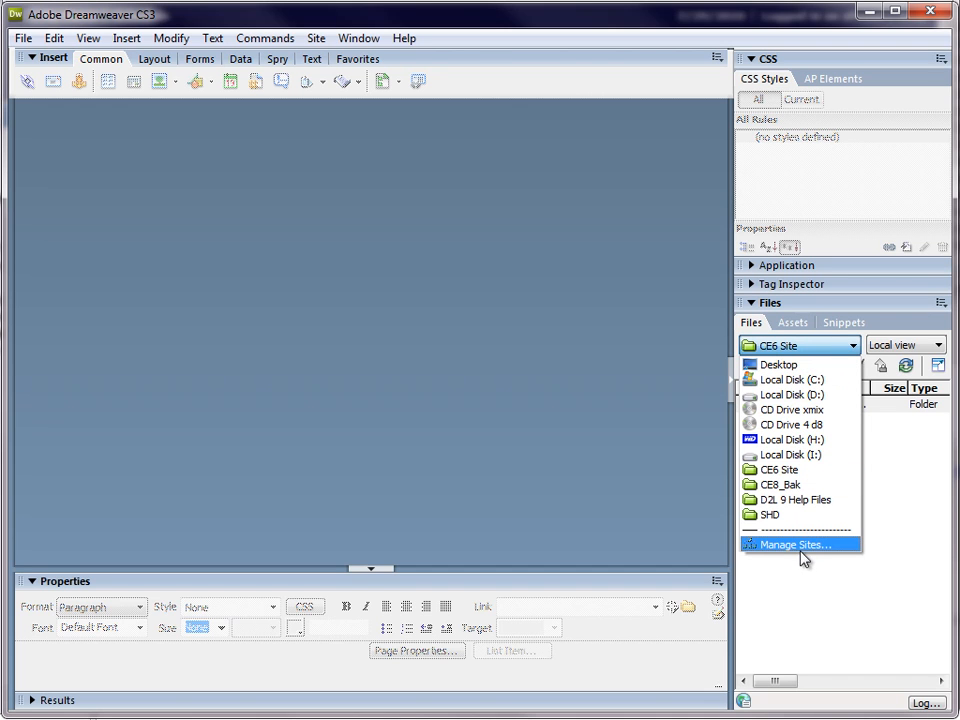
mouse_move(793, 552)
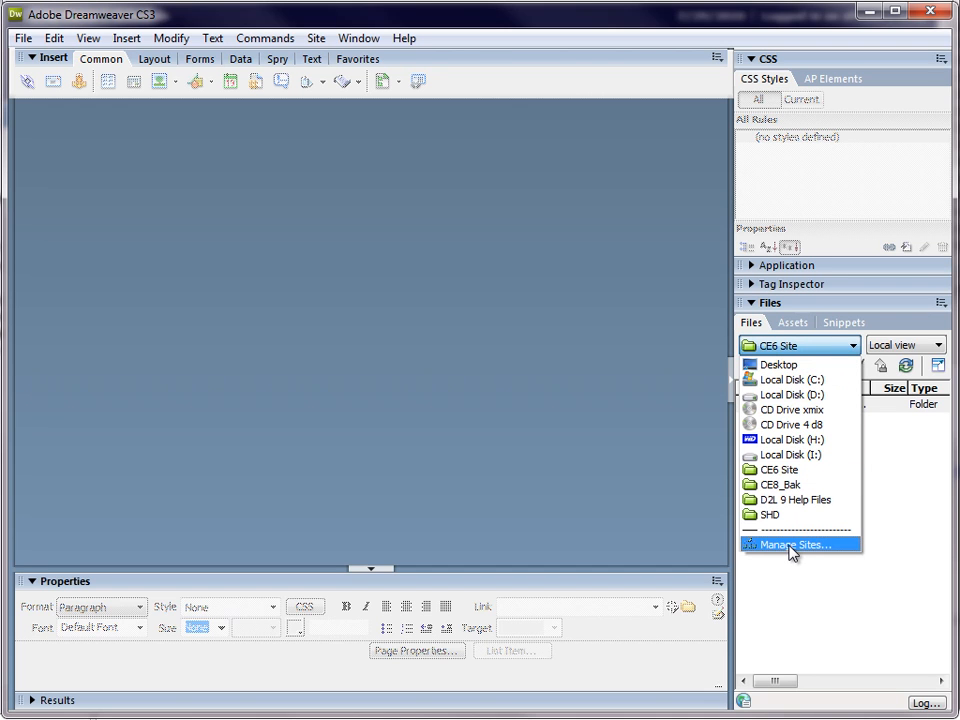
From Manage Sites, start a new site named afreedtest.
click(794, 544)
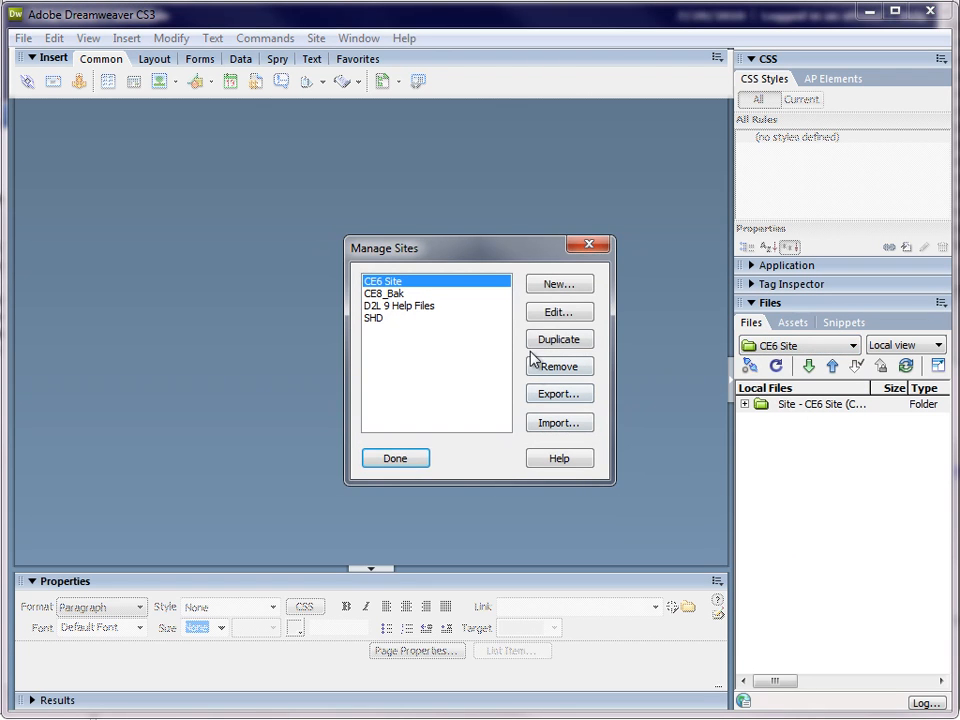
click(558, 284)
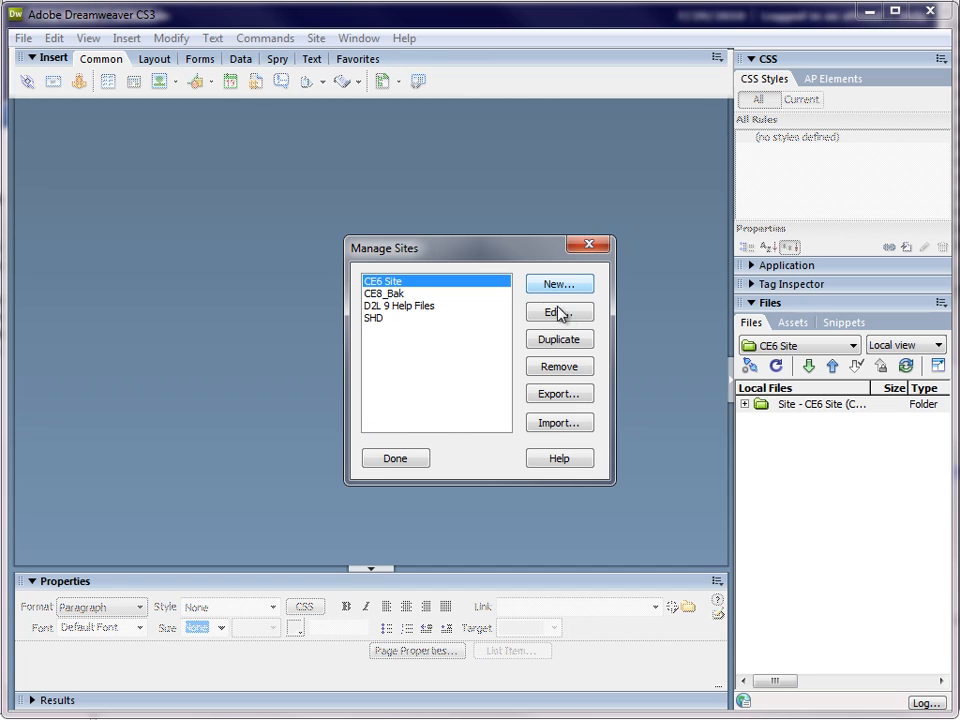
click(558, 284)
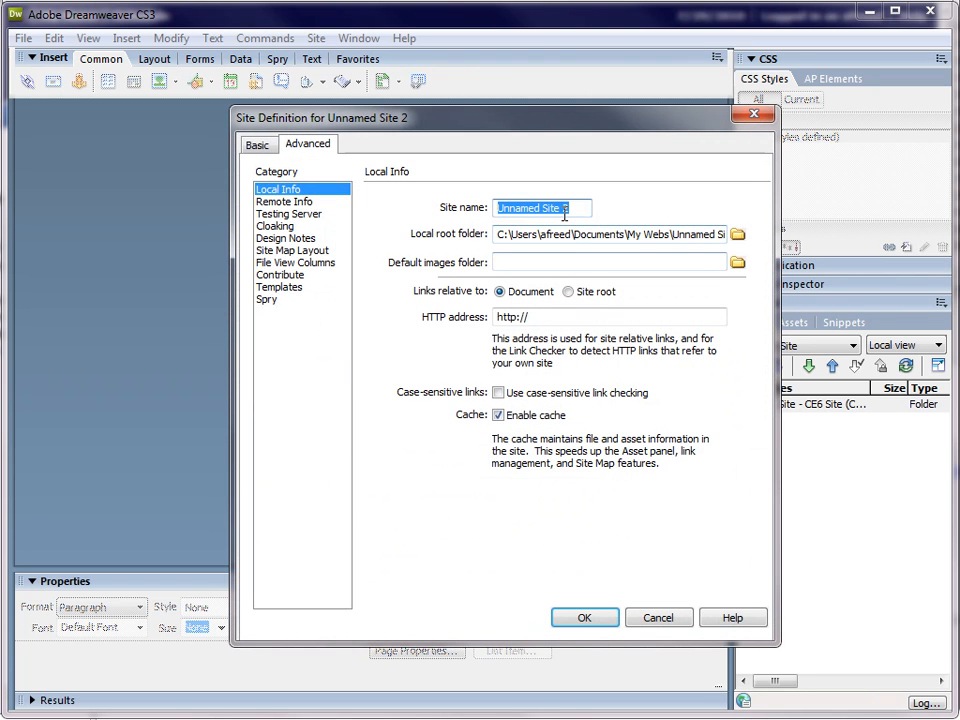
text(afreed)
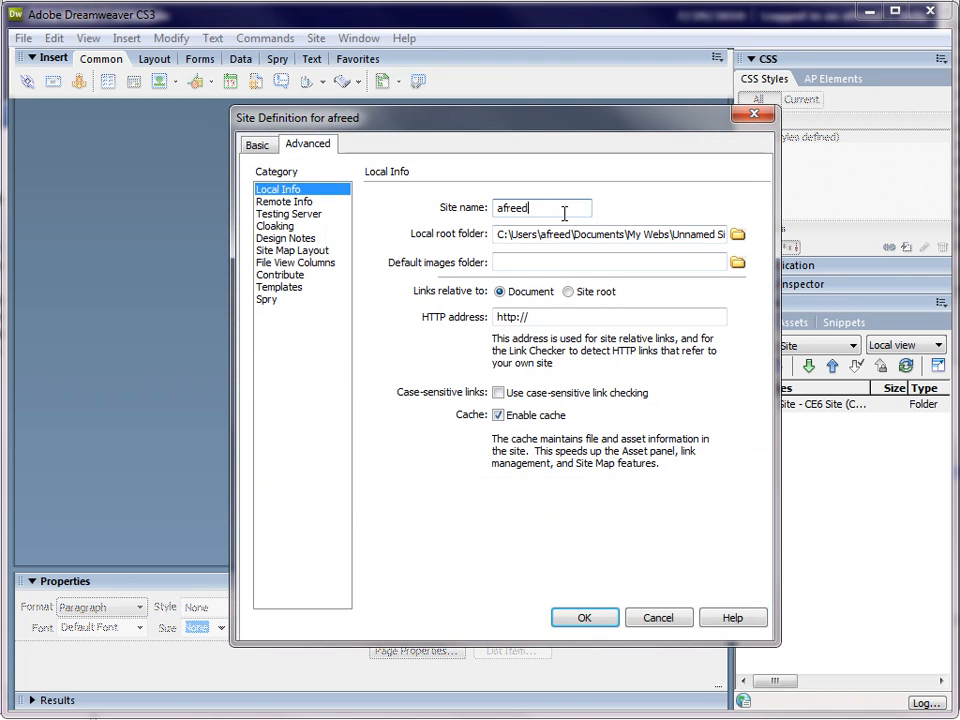
text(test)
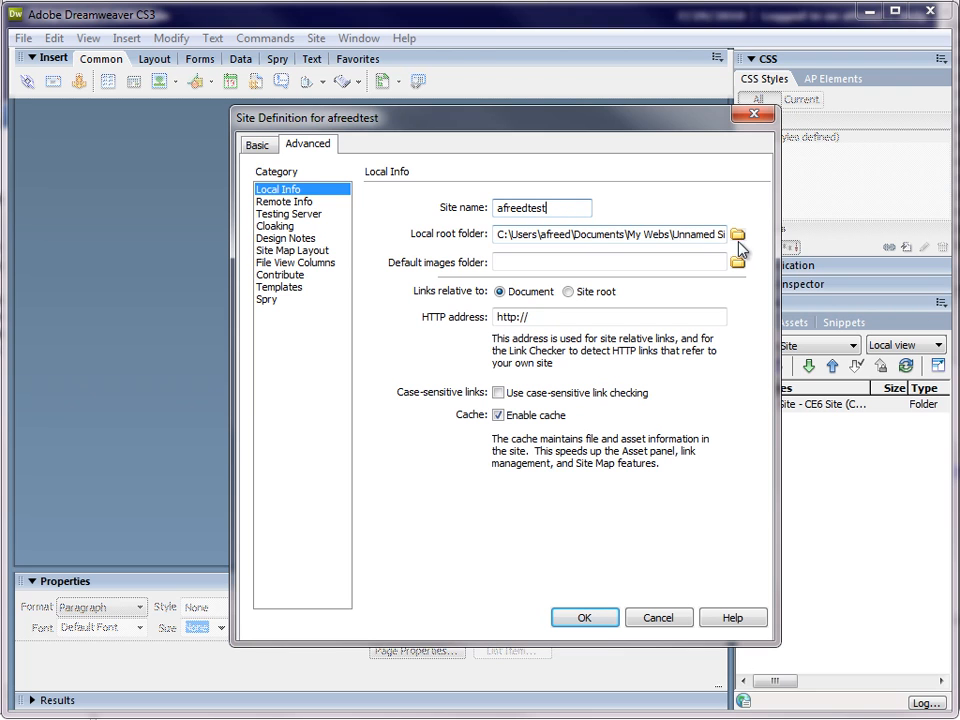
Browse to and confirm the site's local root folder.
click(675, 235)
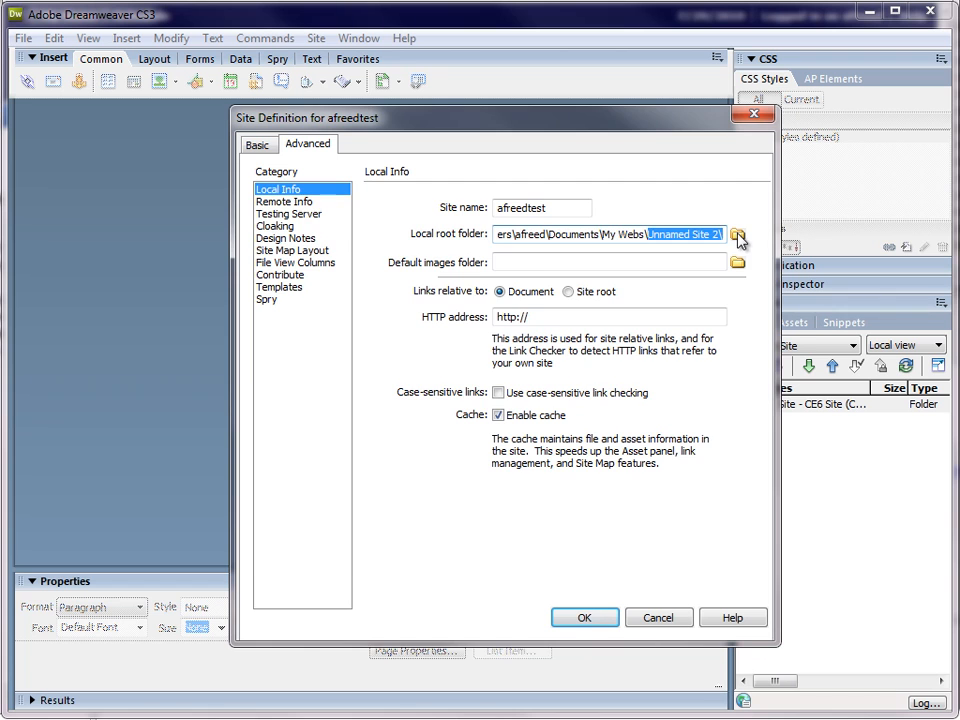
click(738, 235)
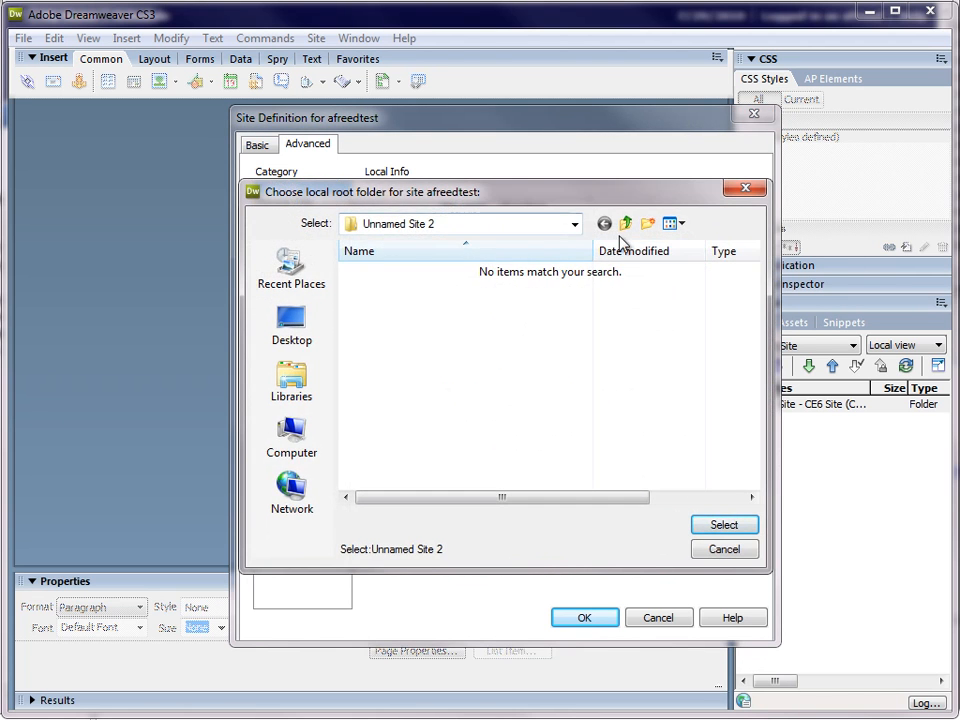
click(724, 524)
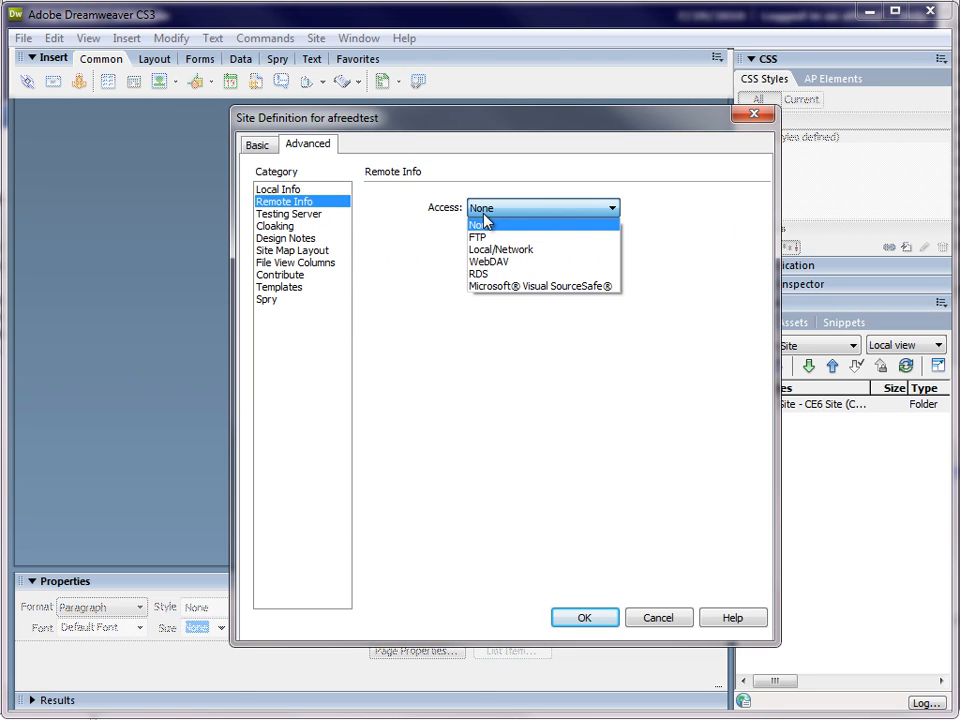
Set remote access to WebDAV with the course URL ending content/enforced/11284-afreedtest/.
click(489, 261)
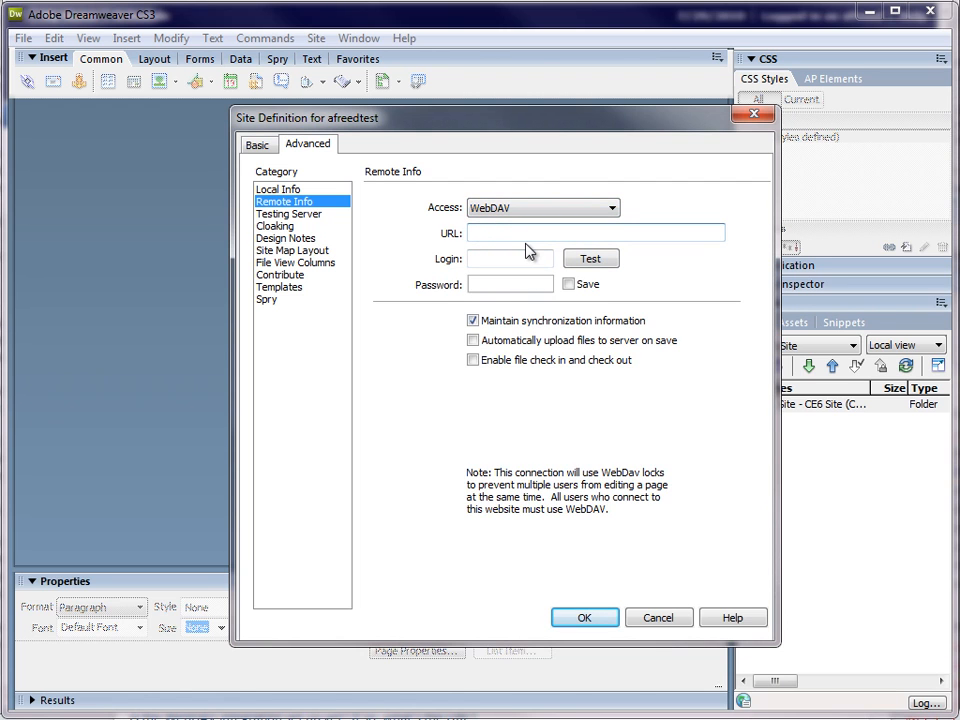
text(http:)
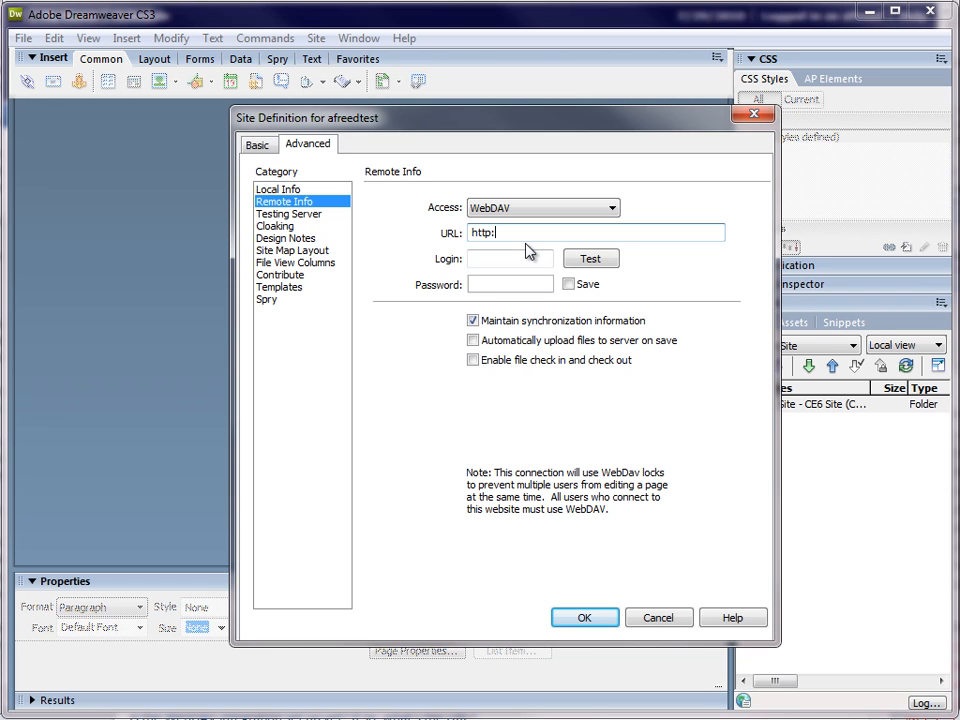
text(//pcdmsdav)
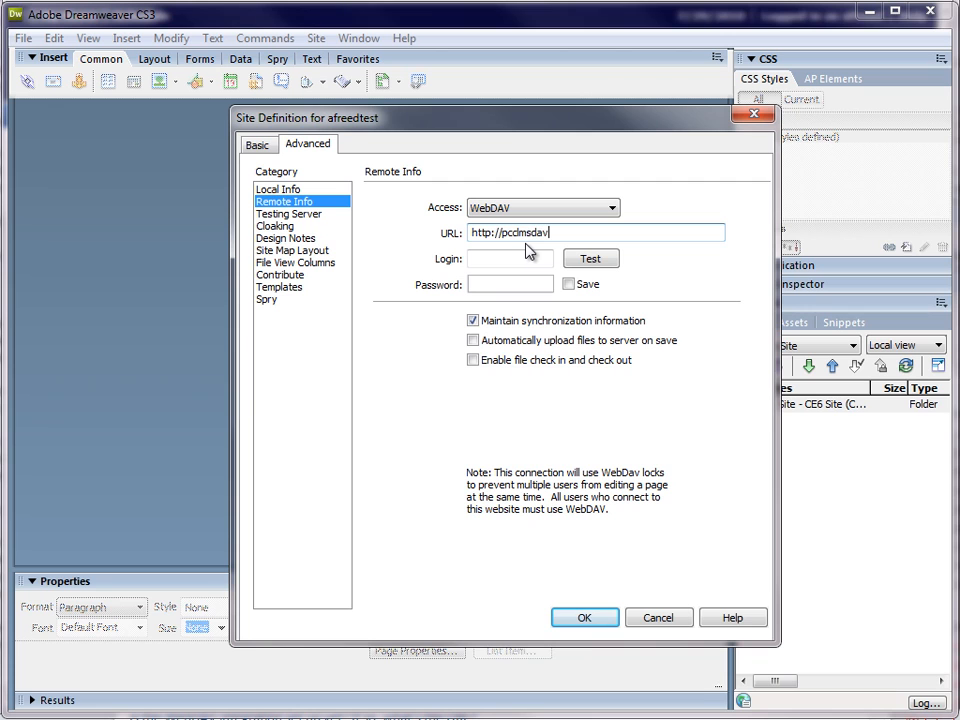
text(.desire2)
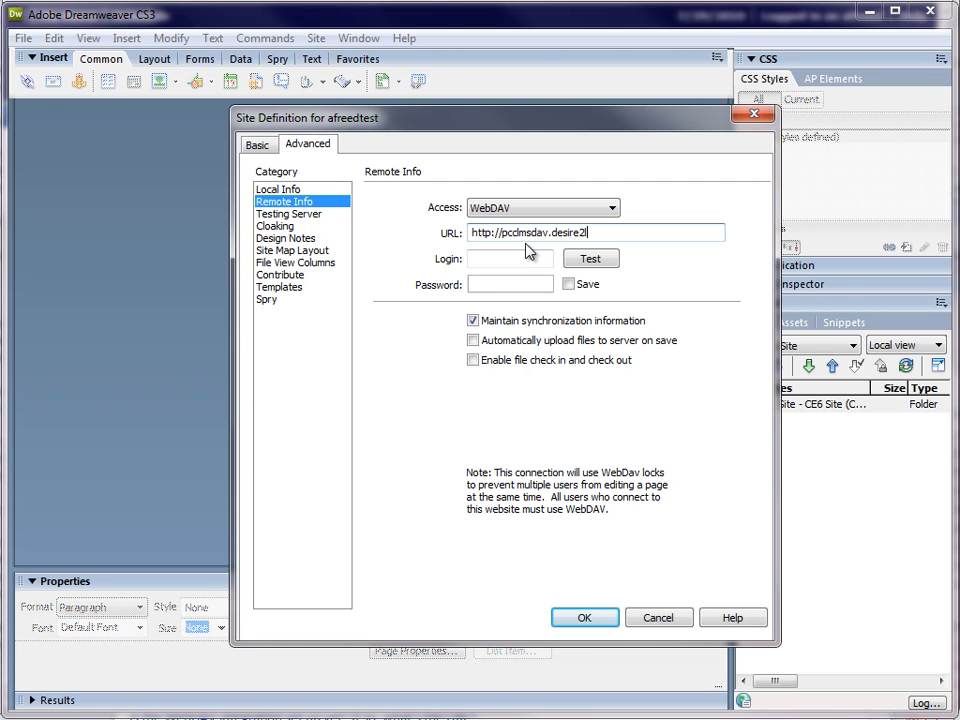
text(learn.com)
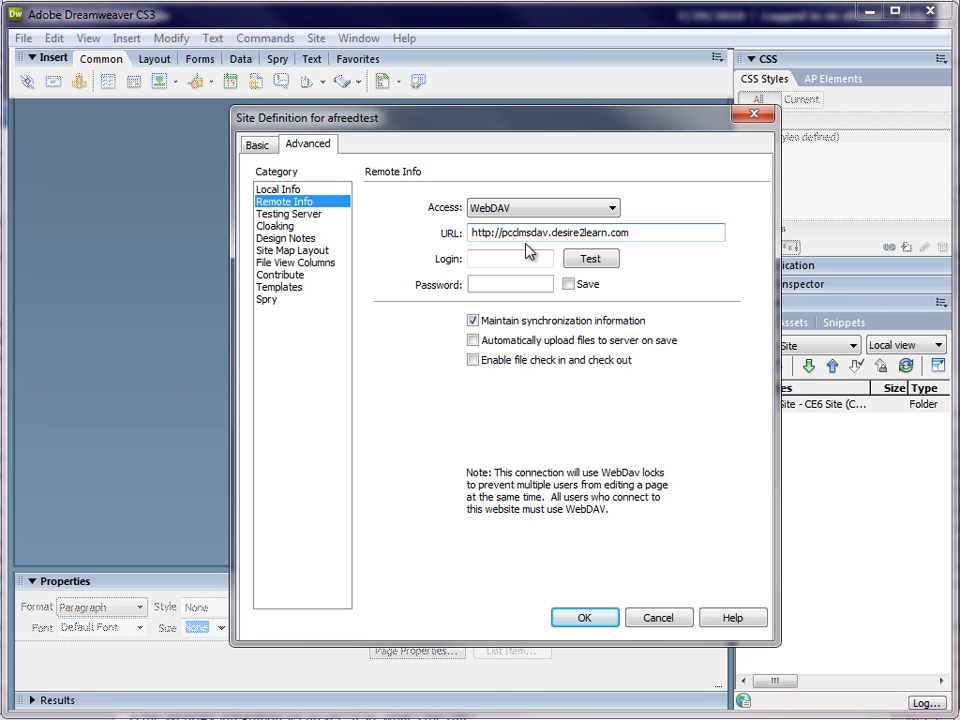
text(desire2learn.com/content/enforced/11284-afreedtest/)
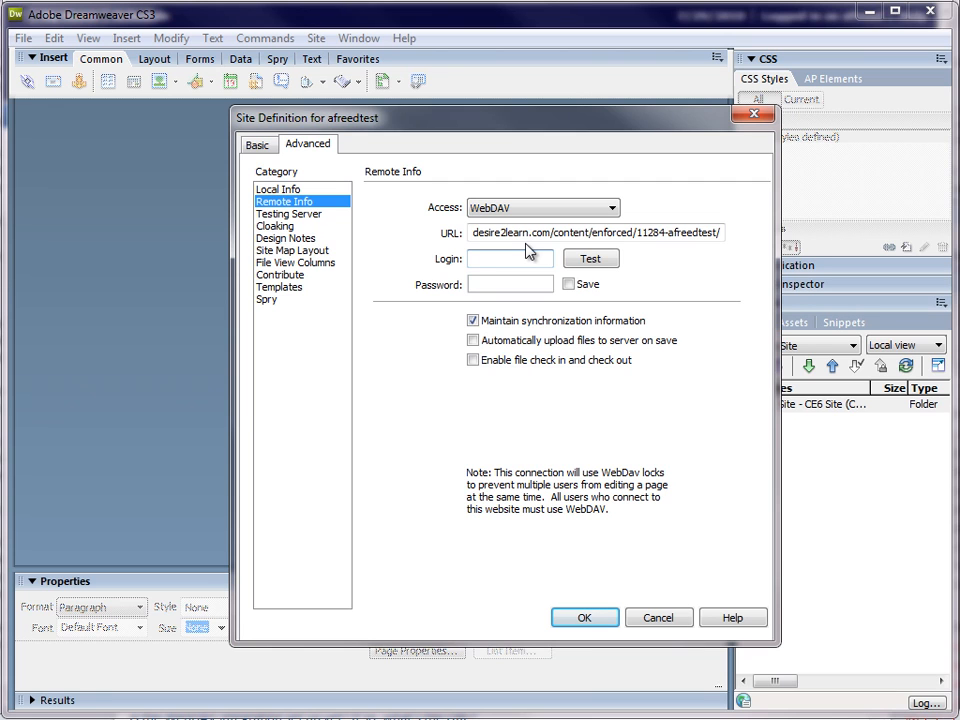
text(afreed)
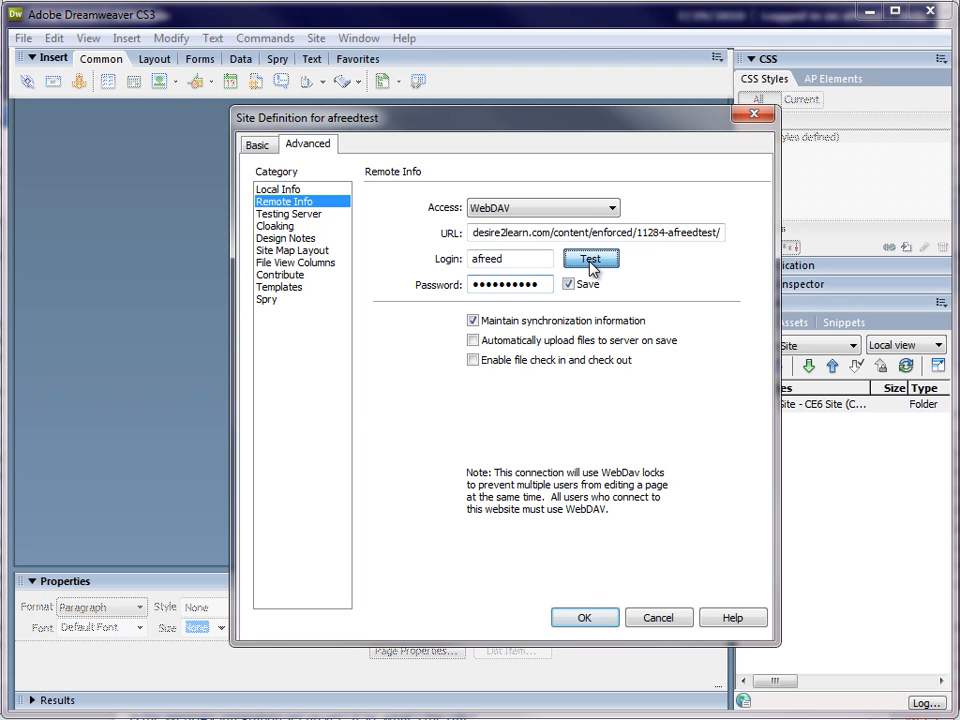
click(591, 259)
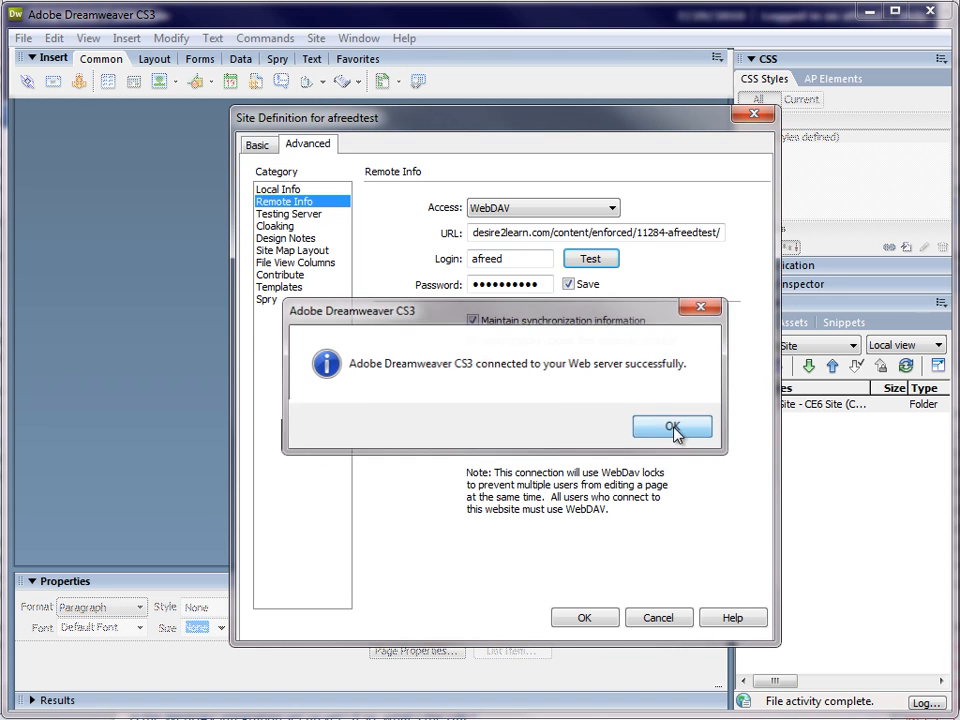
click(672, 427)
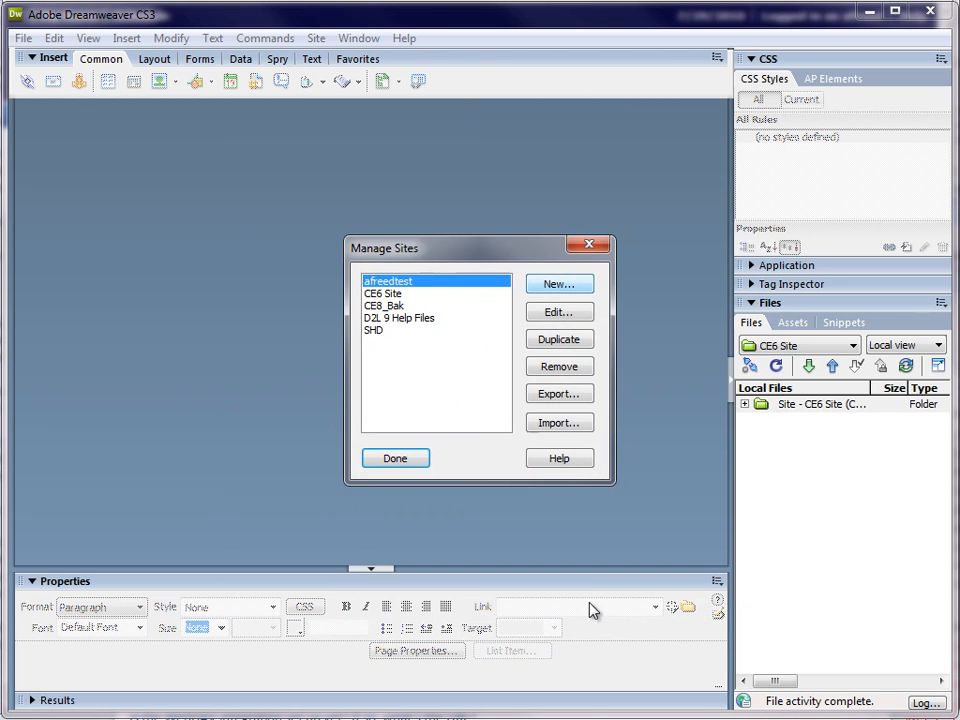
Create a blank HTML page with 'WebDav is as easy as 123' and steps 1–3.
click(395, 458)
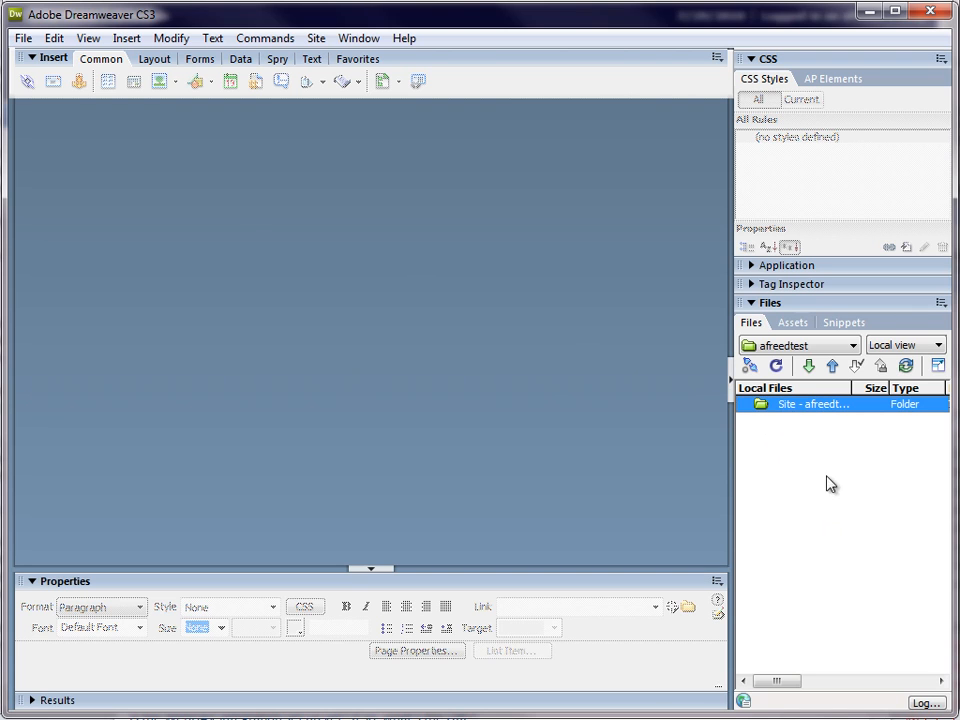
mouse_move(790, 446)
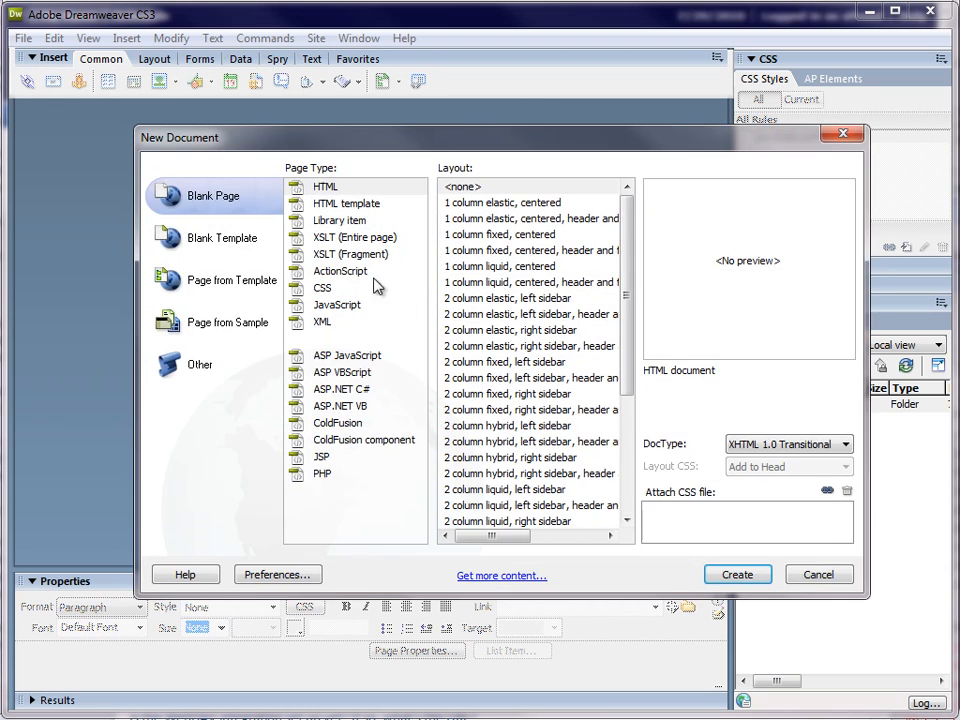
click(737, 574)
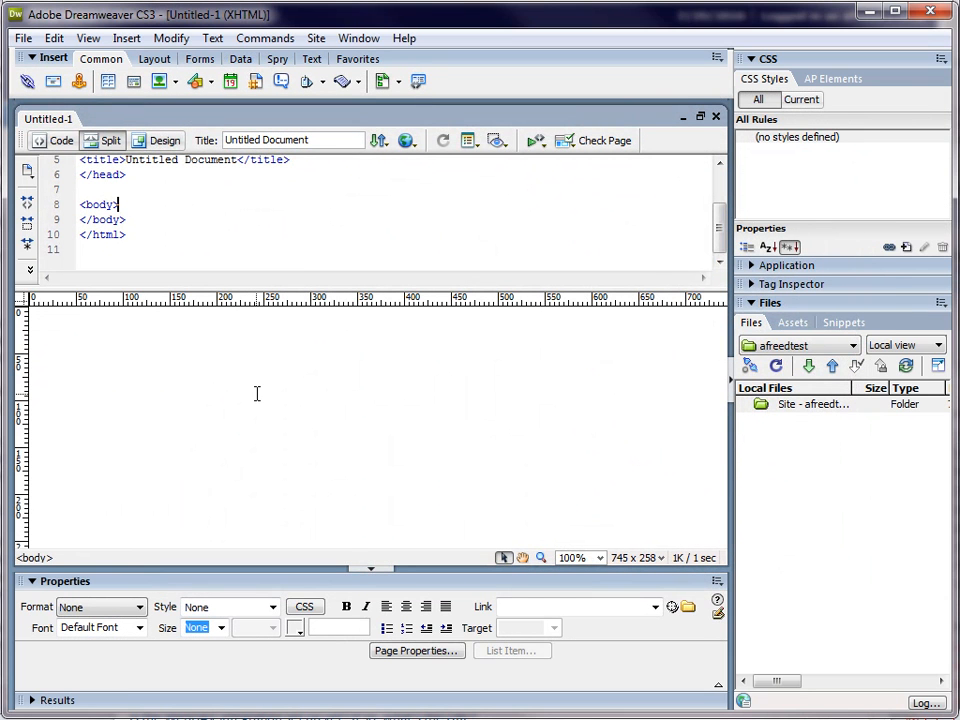
text(WebDav is as easy as 123.)
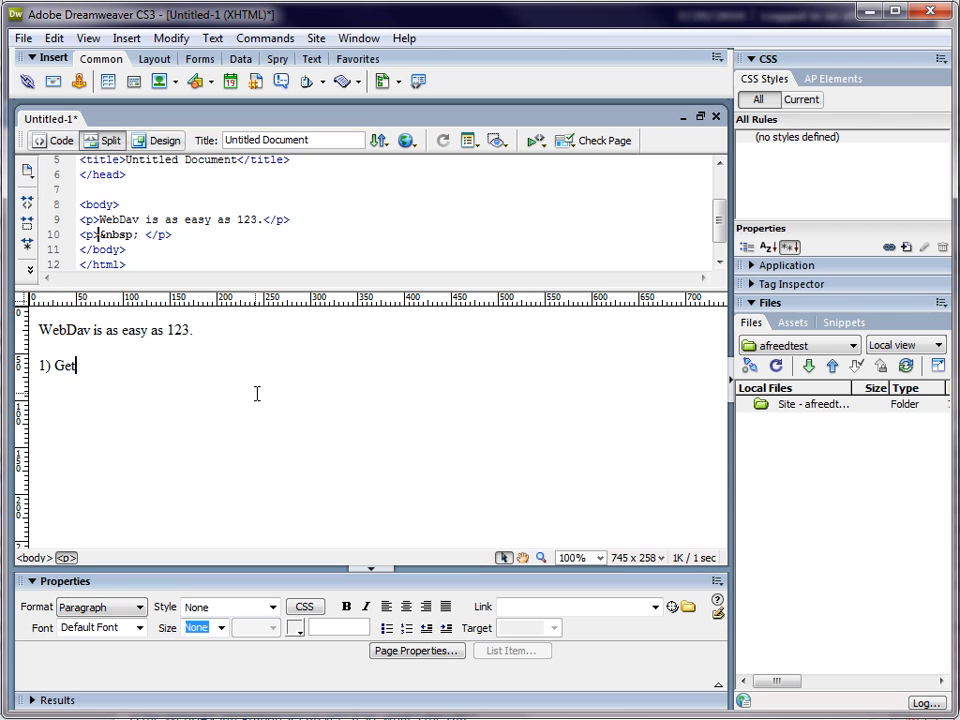
text(the URL)
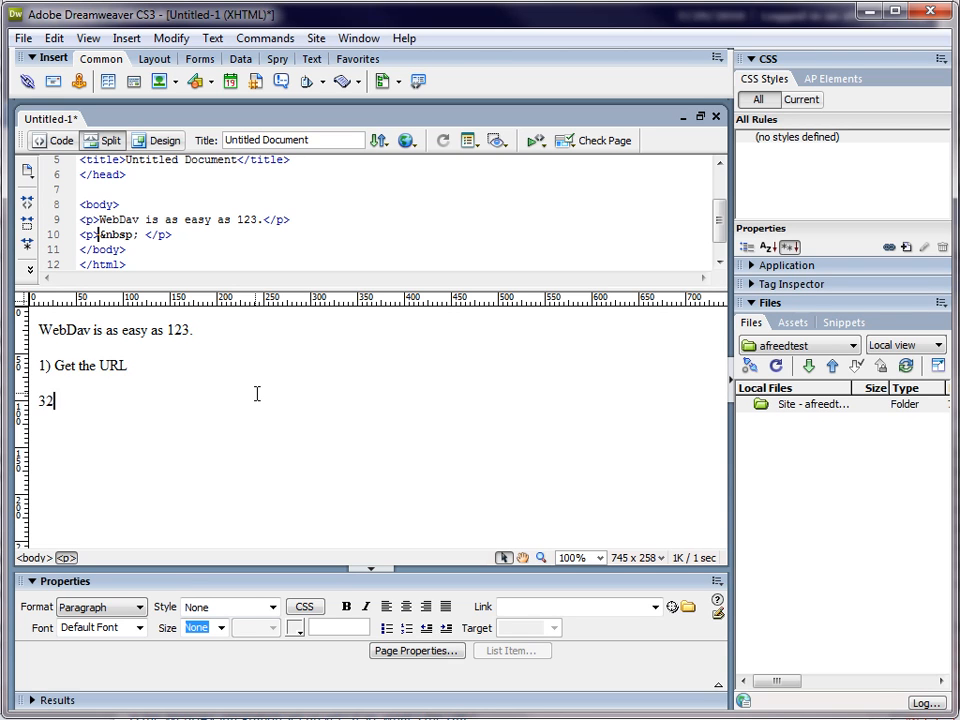
text(2) Get a cl)
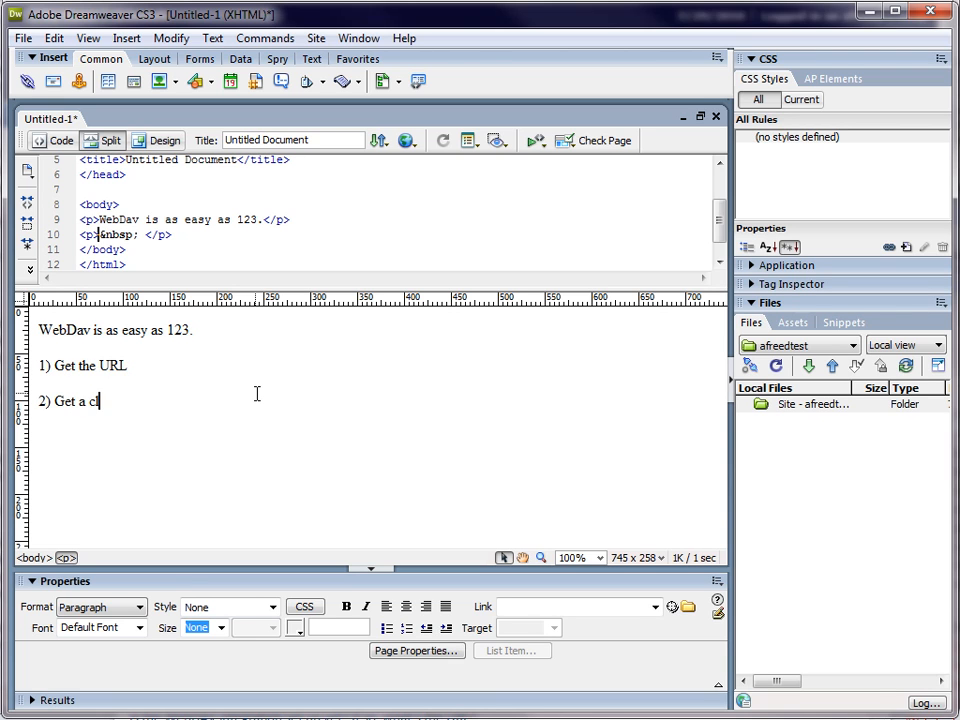
text(webdav client)
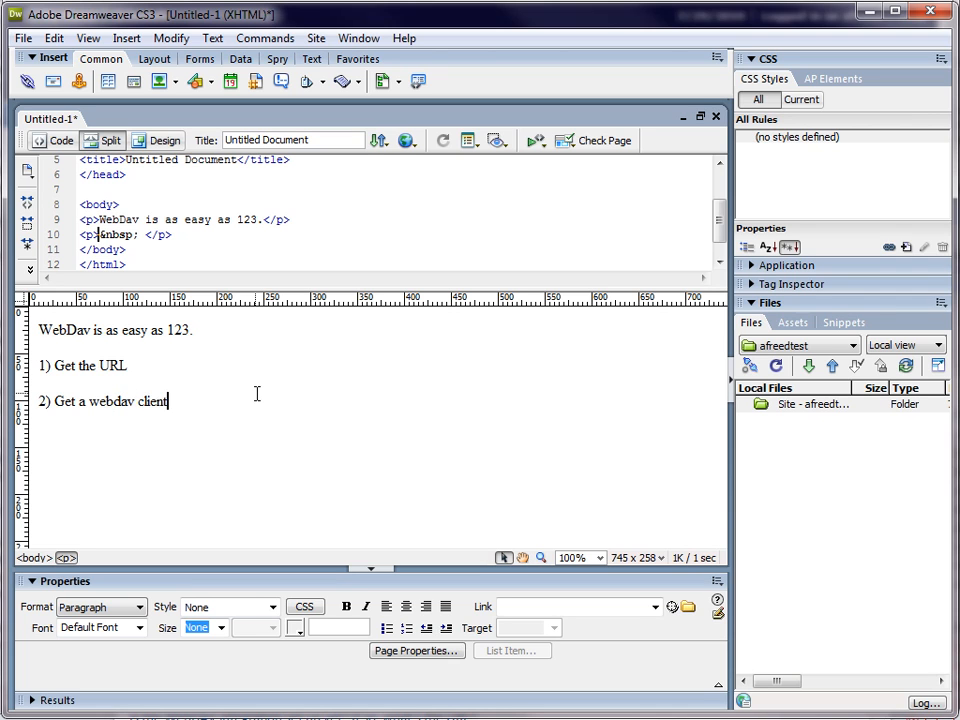
text(3) publish.)
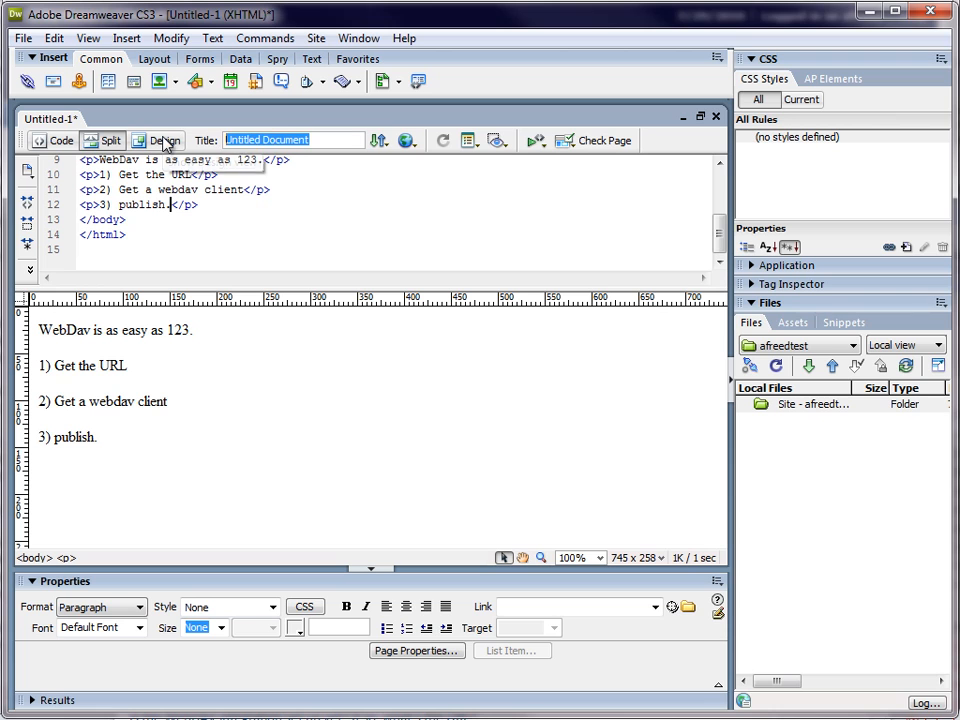
text(web)
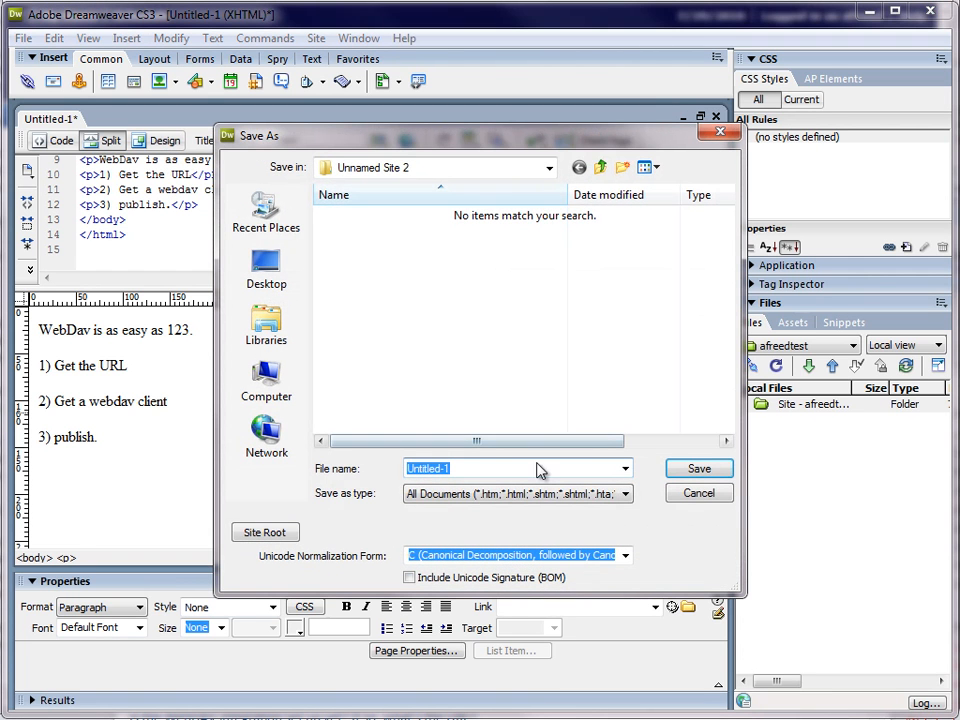
Save the page as index.html.
text(index.)
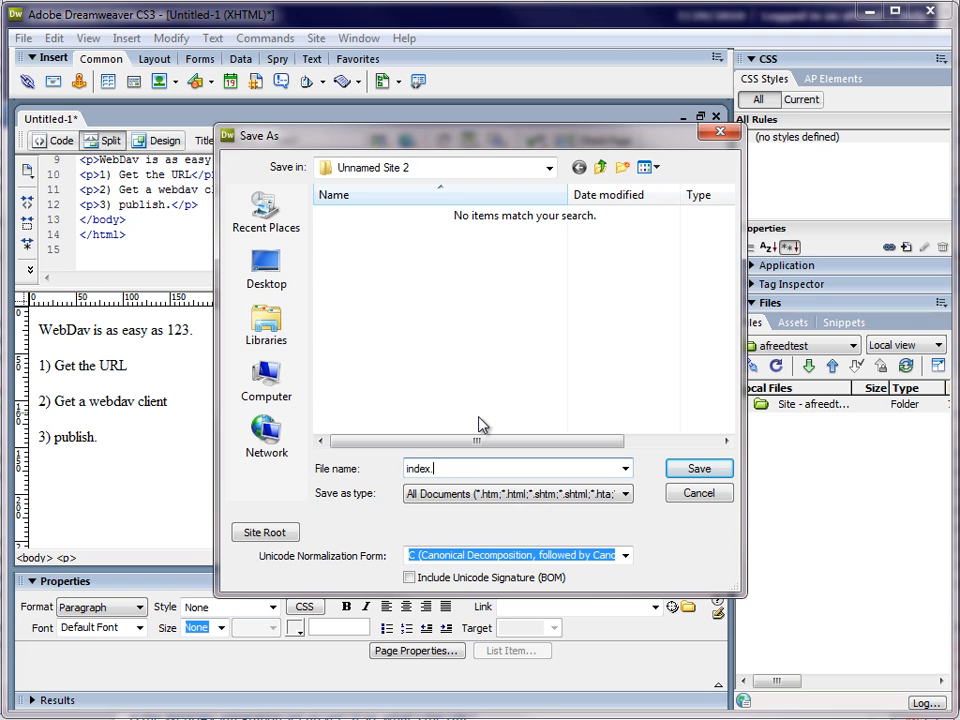
click(698, 468)
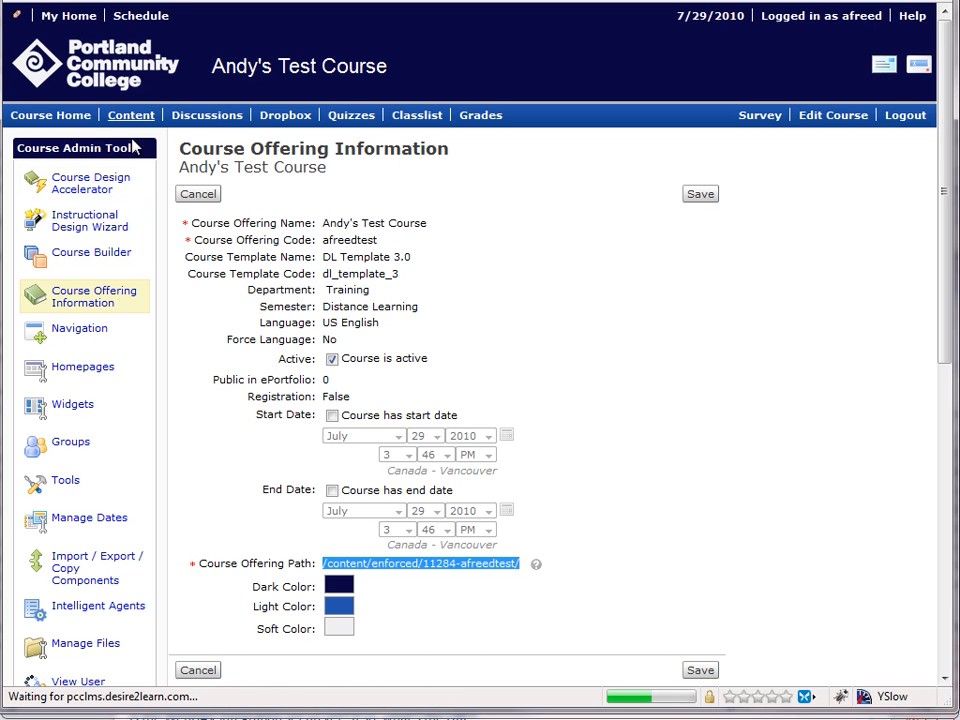
Preview index.html in the course's Manage Files and begin adding it as a topic.
click(130, 115)
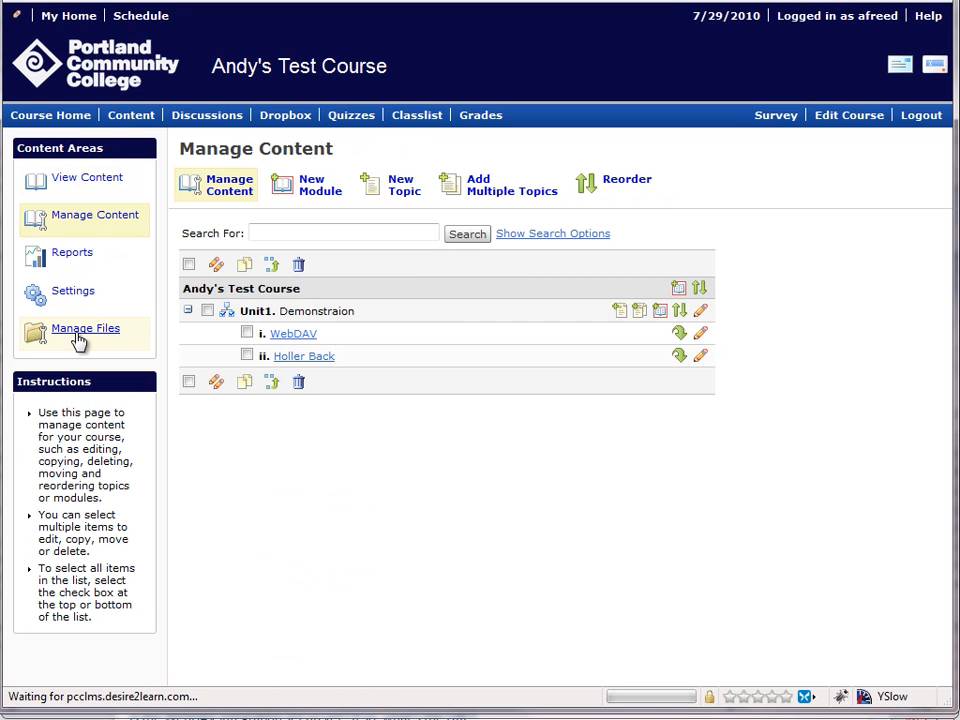
click(85, 328)
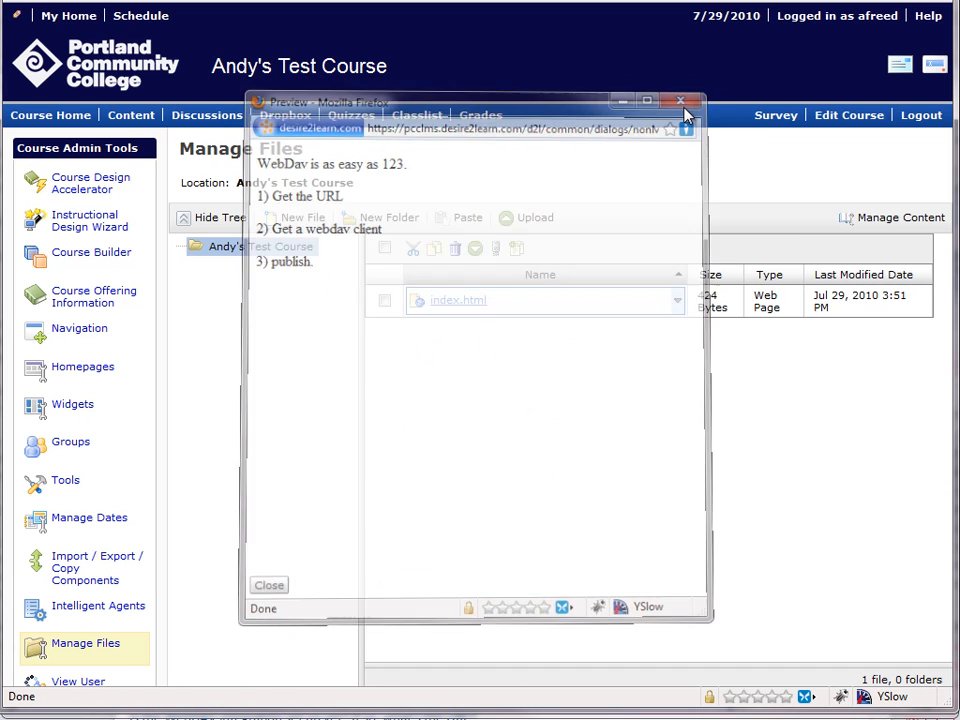
click(681, 101)
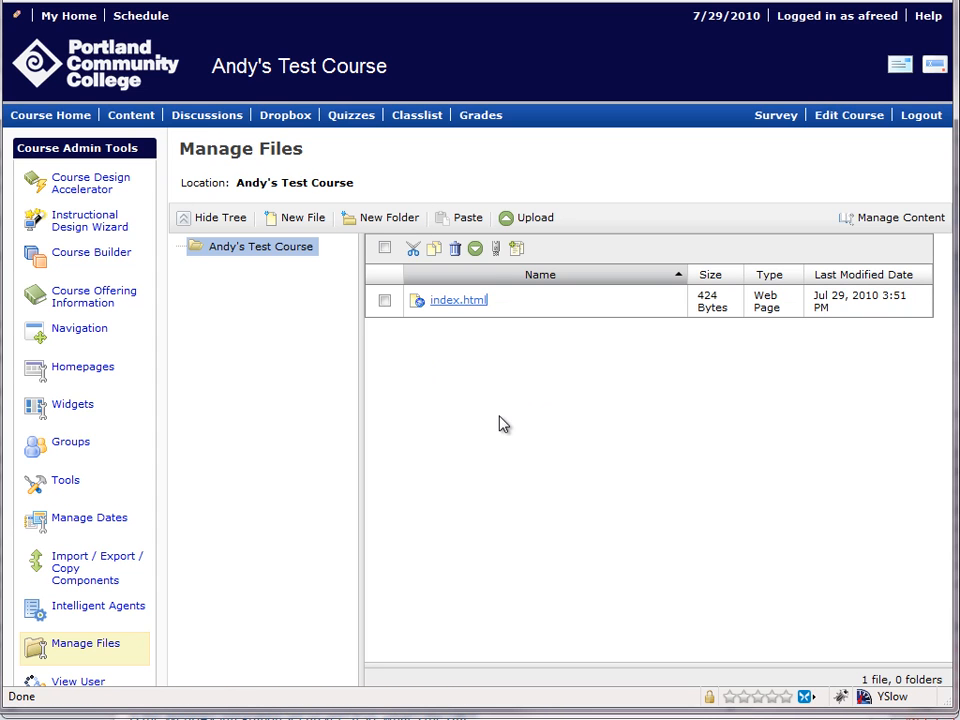
mouse_move(178, 172)
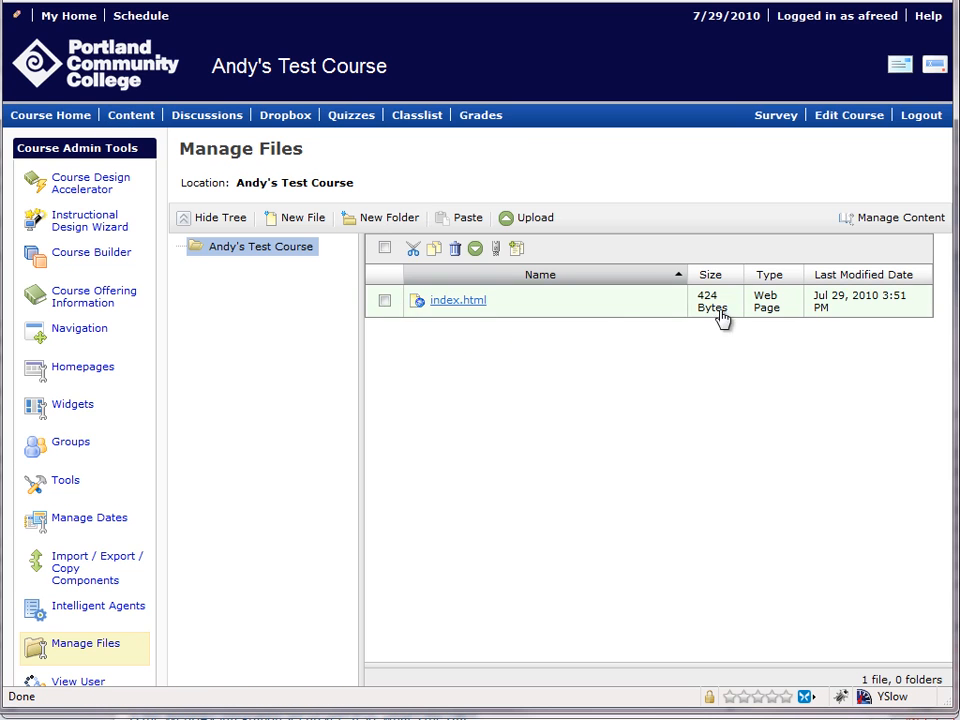
click(677, 300)
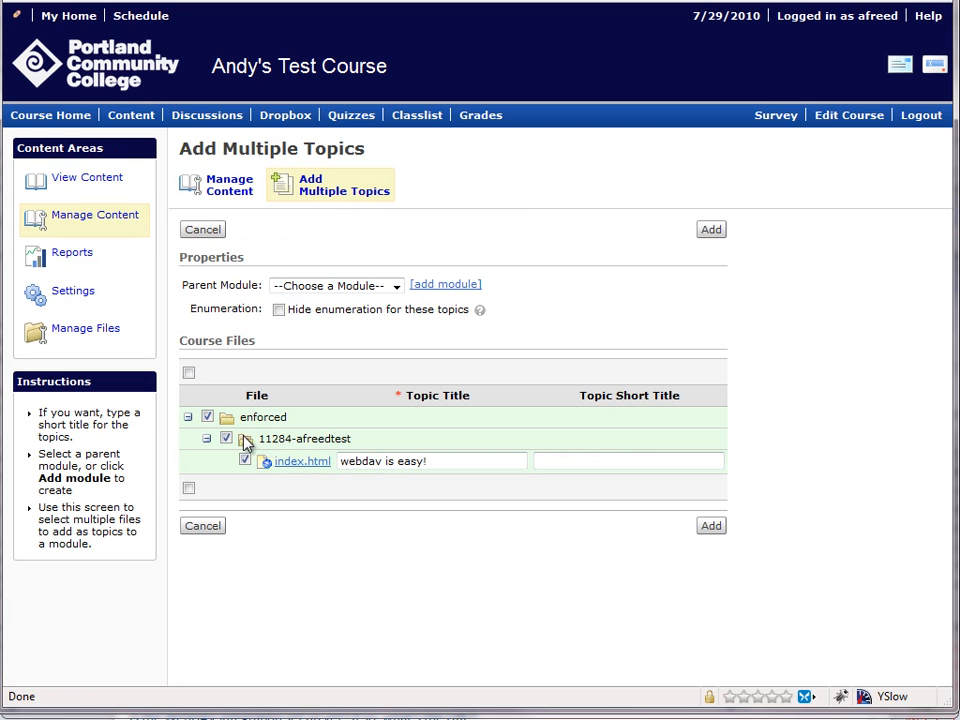
Add index.html as a topic under the Demonstraion parent module.
click(336, 285)
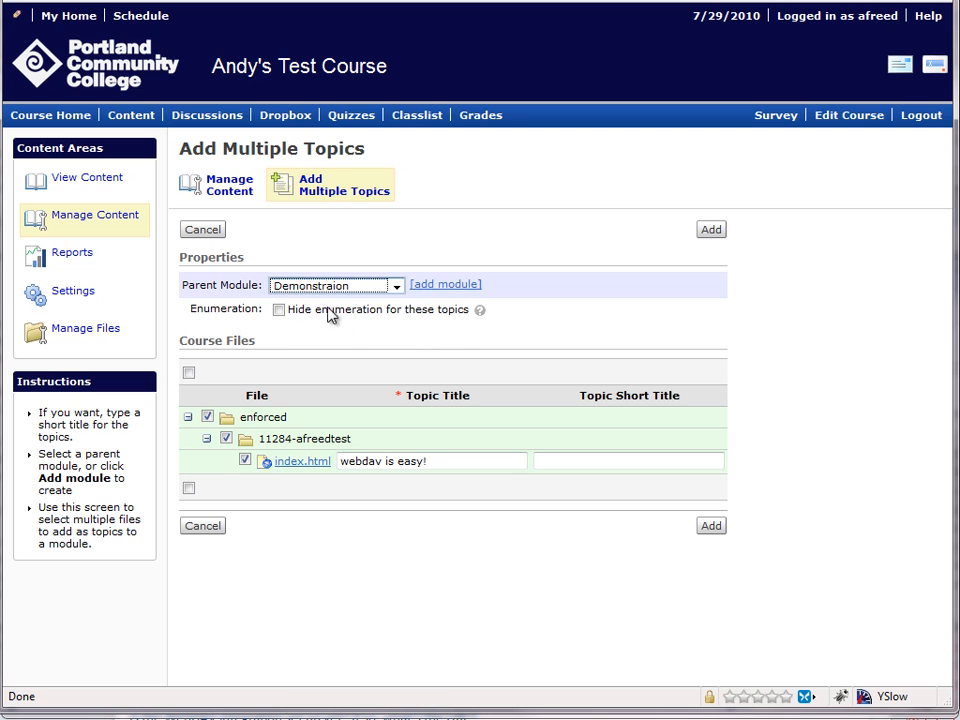
mouse_move(325, 303)
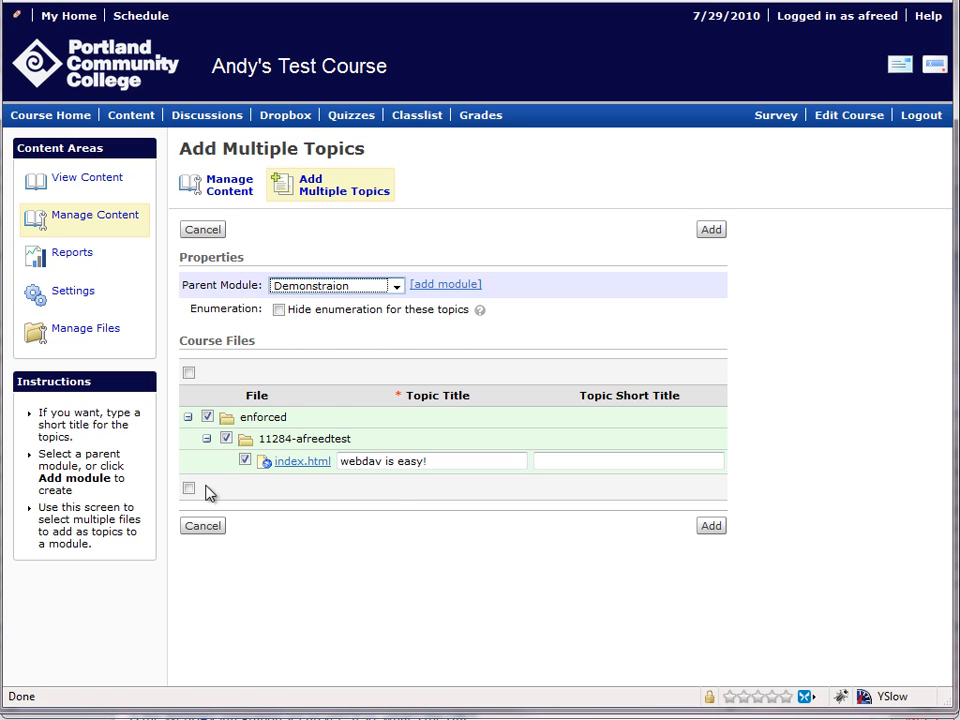
click(711, 525)
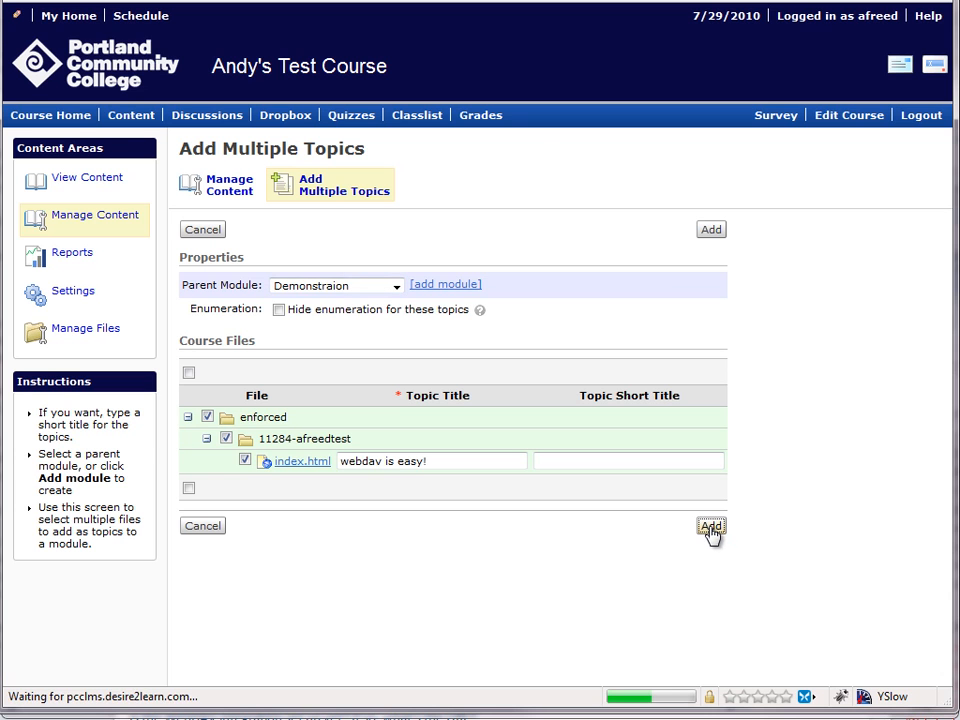
click(710, 527)
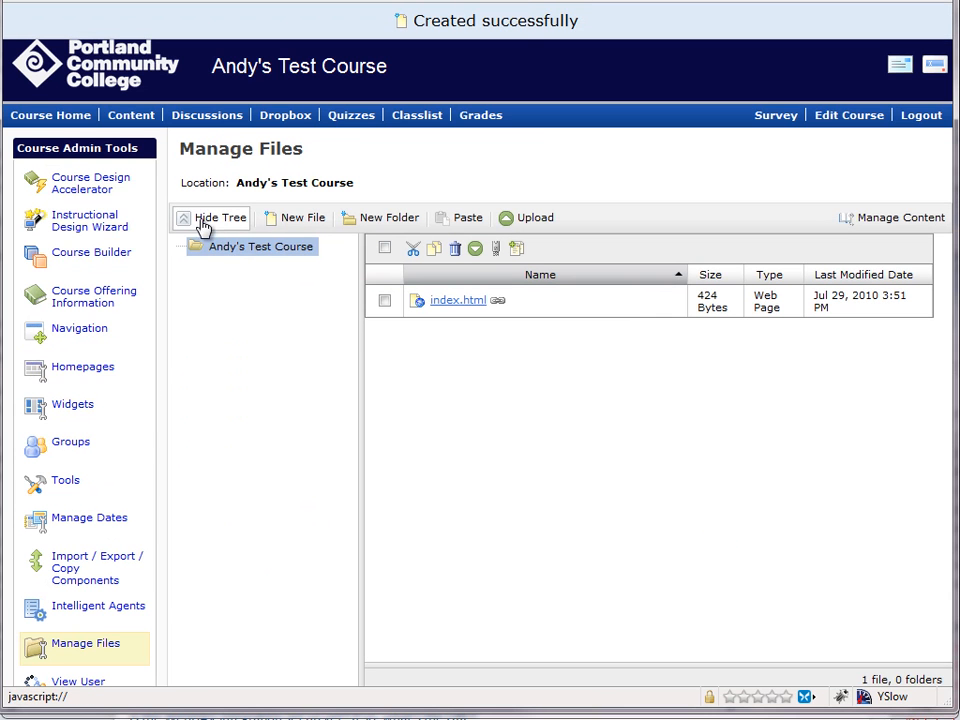
mouse_move(120, 149)
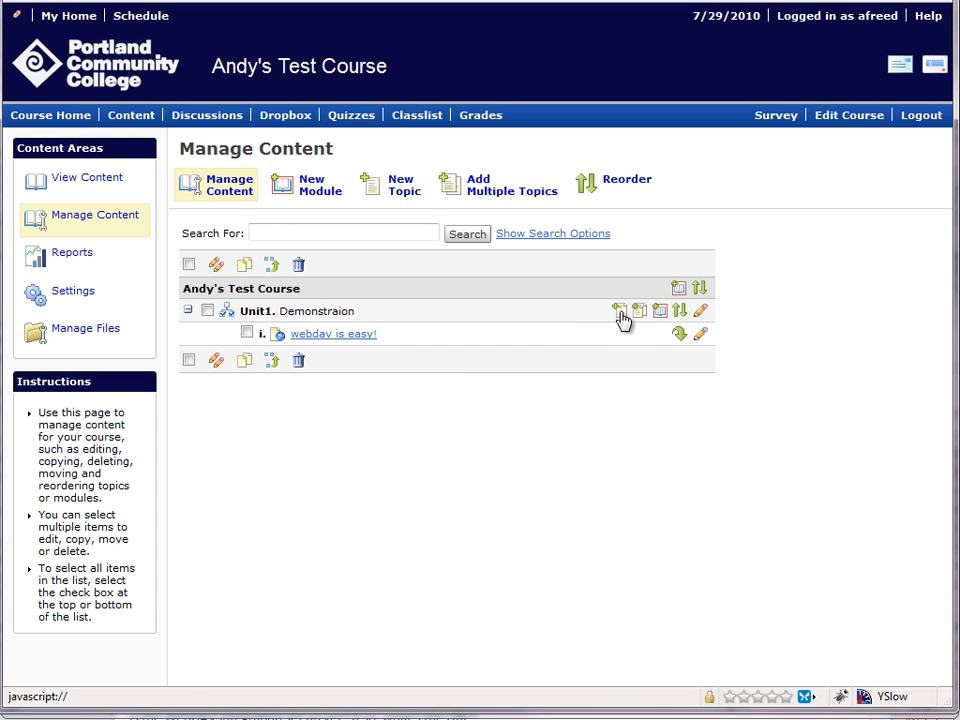
Start a new Demonstraion topic using Create New File.
click(620, 311)
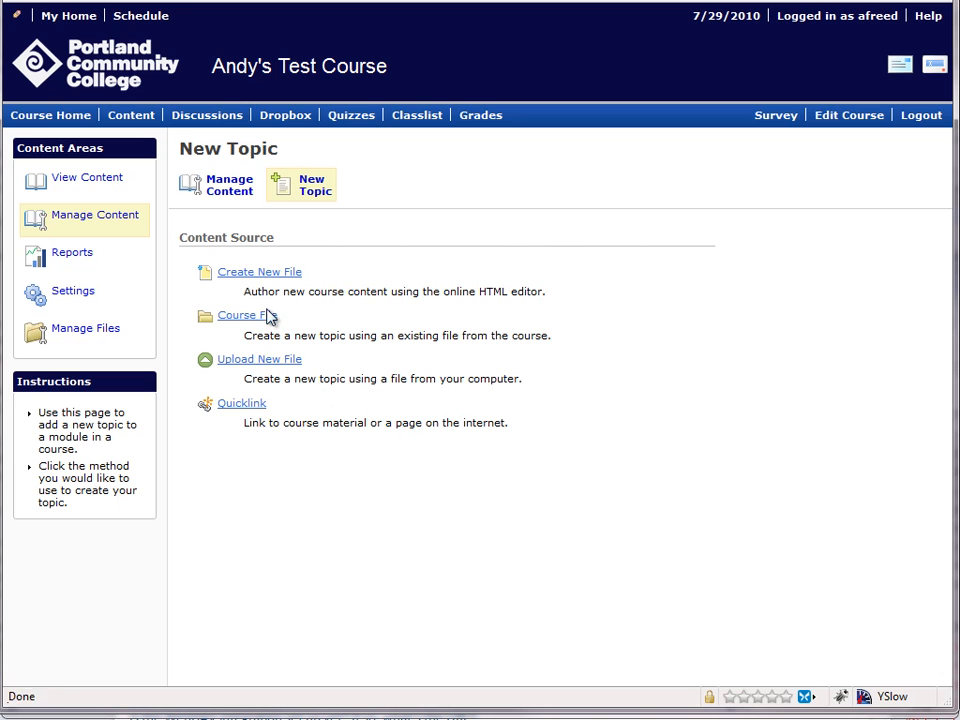
click(259, 271)
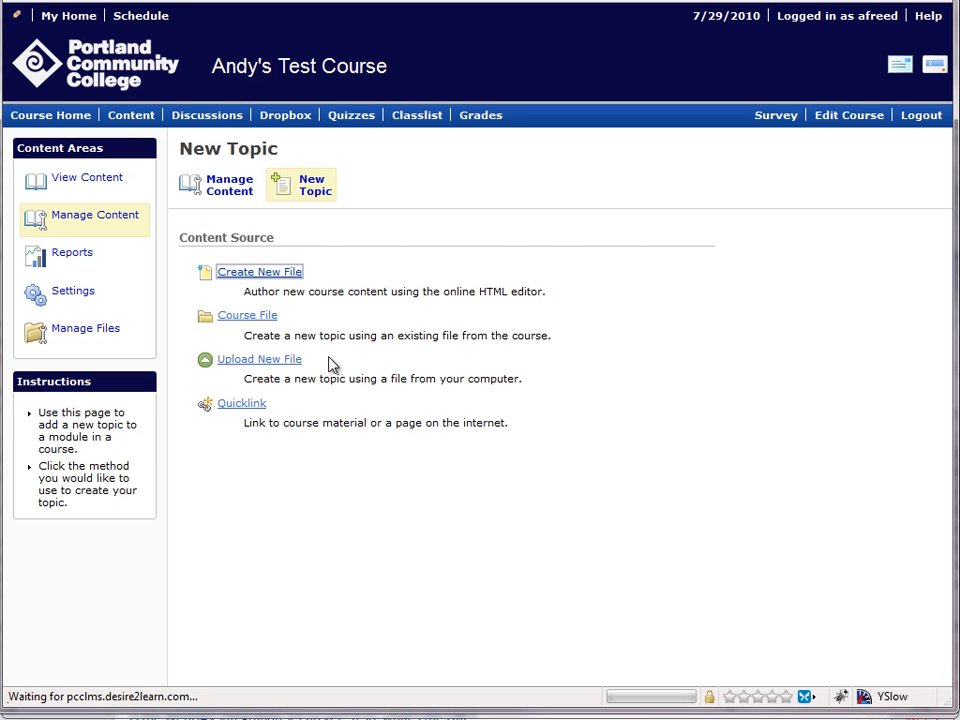
Title the new topic 'Holler Back'.
click(259, 271)
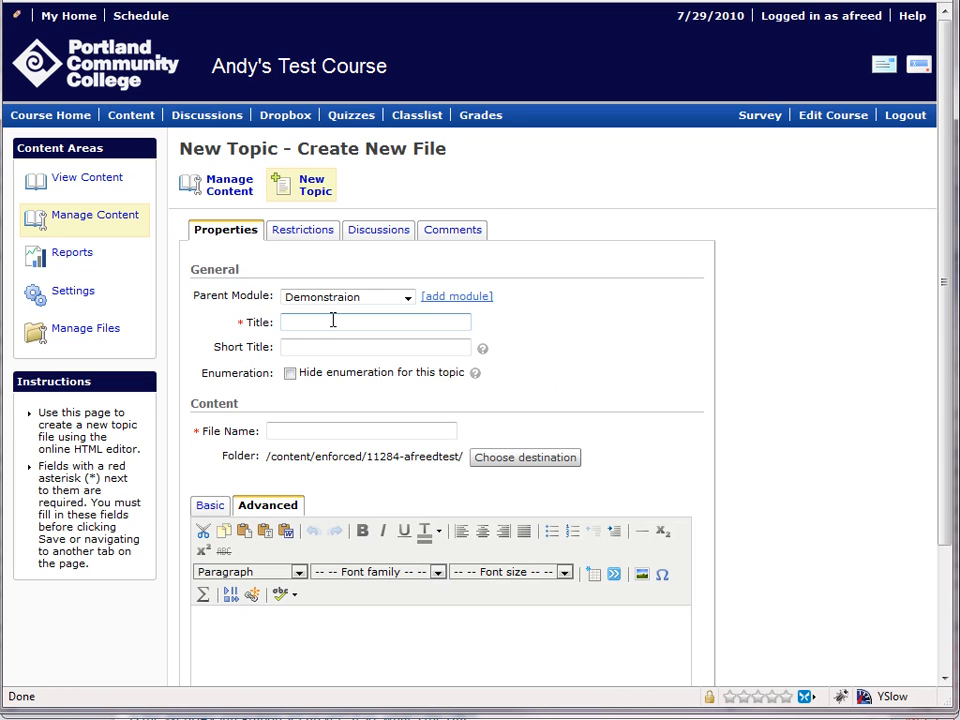
click(375, 321)
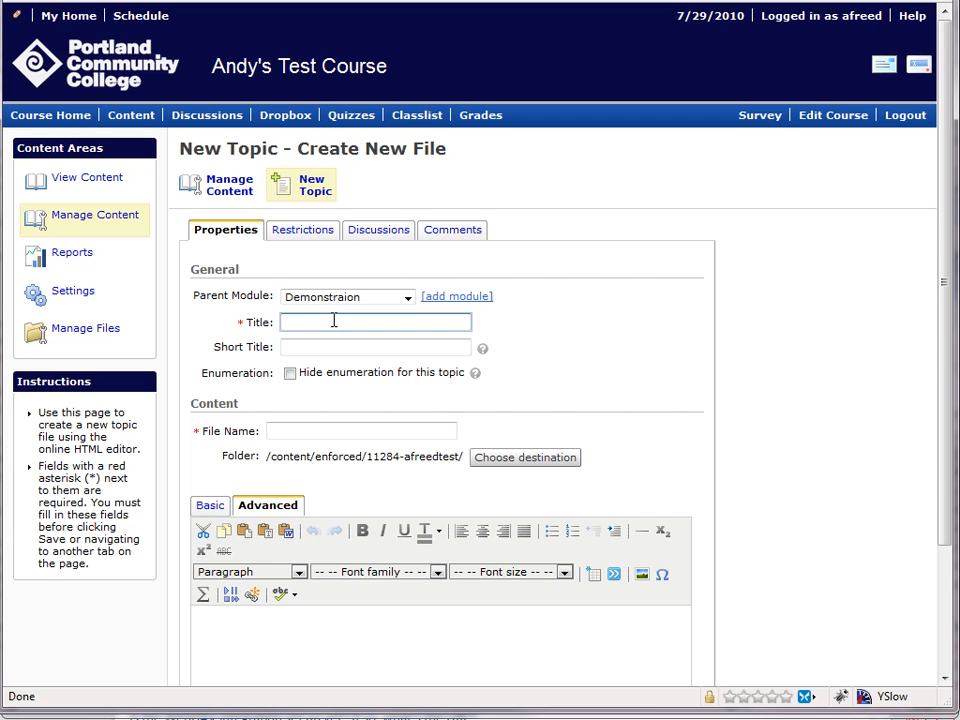
text(holler_back.)
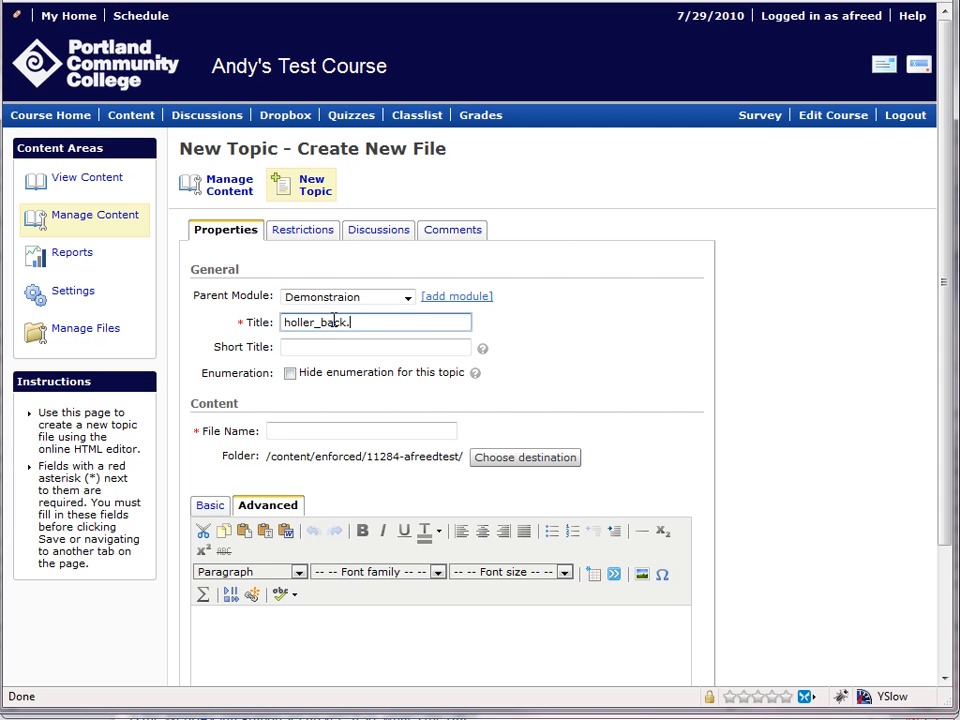
key(BackSpace)
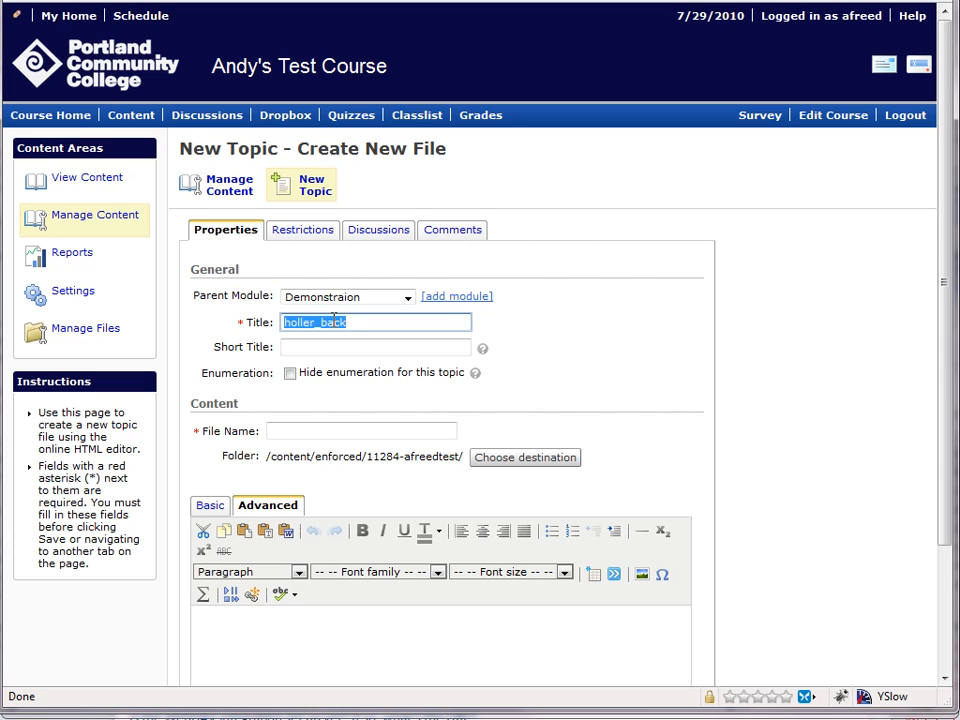
text(Holler)
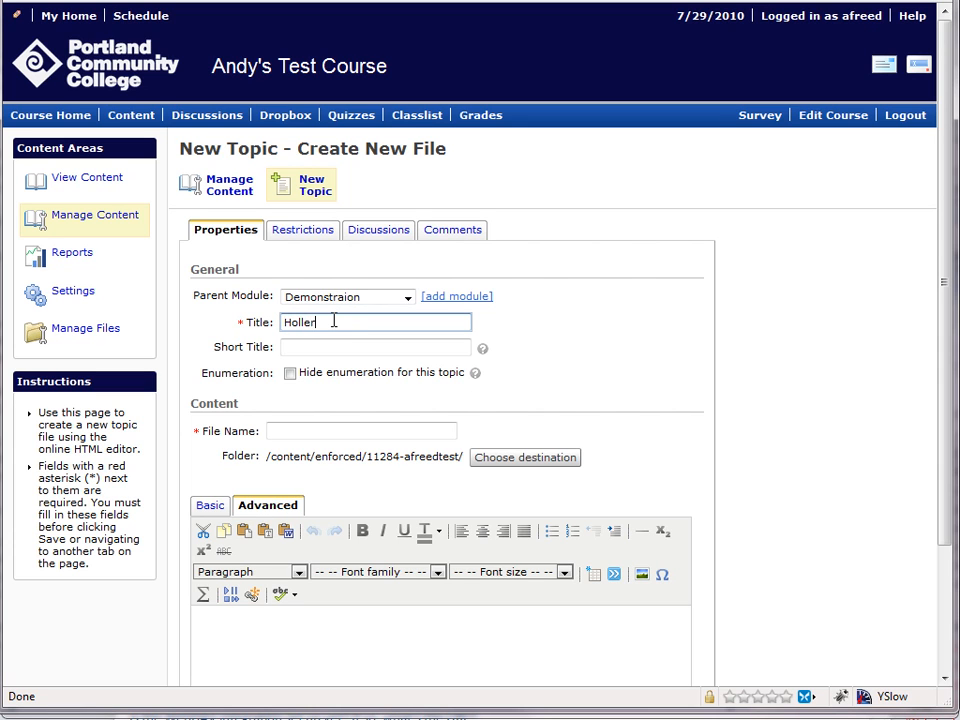
text(Back)
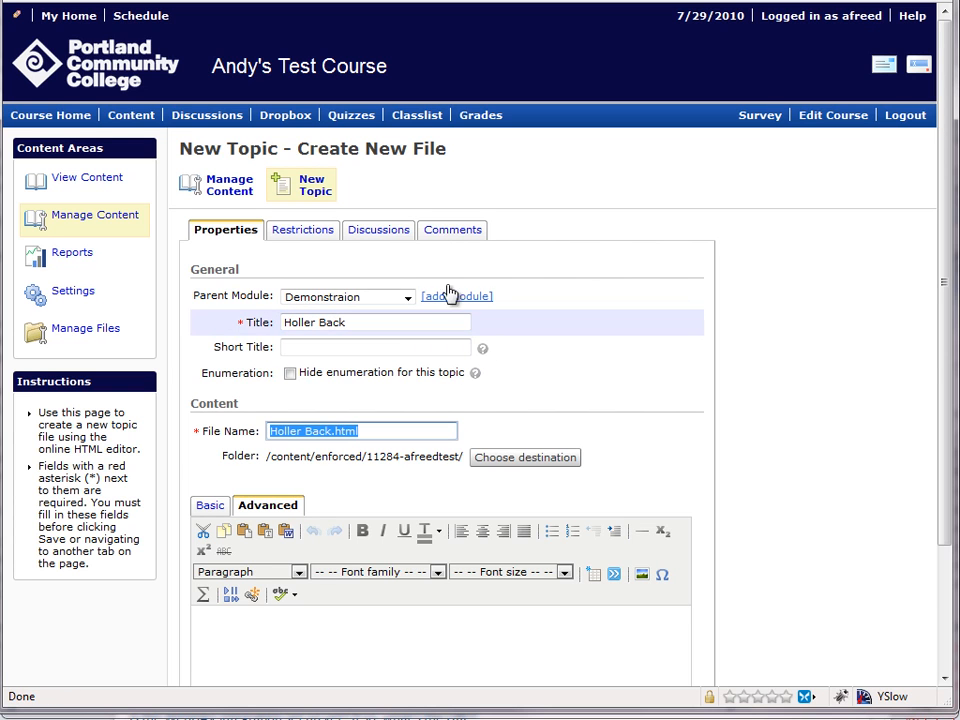
Enter 'I created this in the LMS.' and 'DOwnload me!', save, then view the contents.
scroll(down, 3)
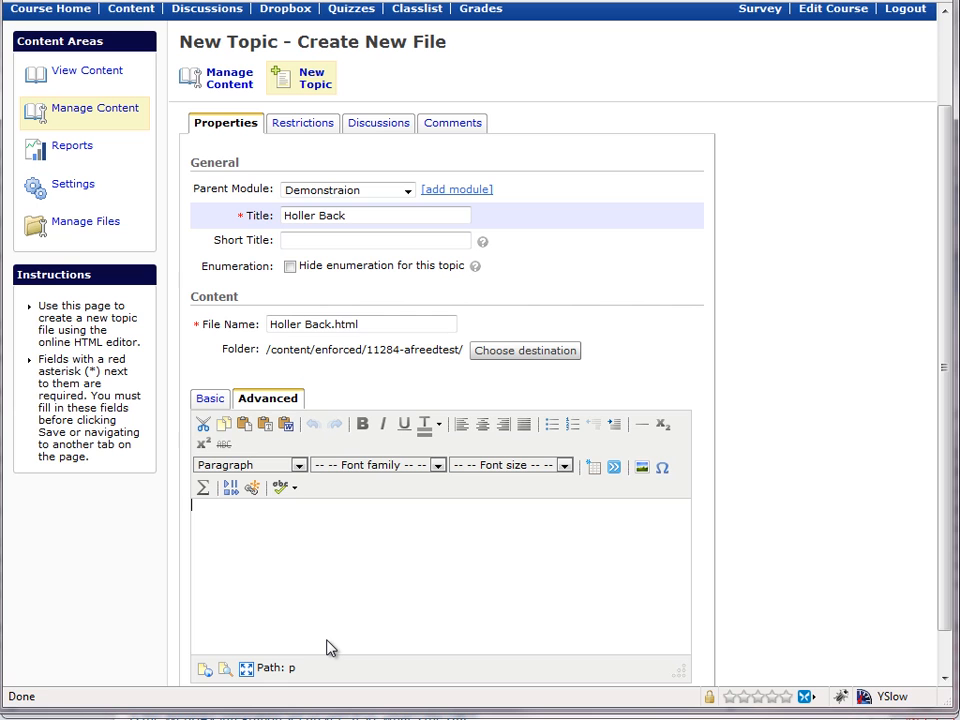
text(I created t)
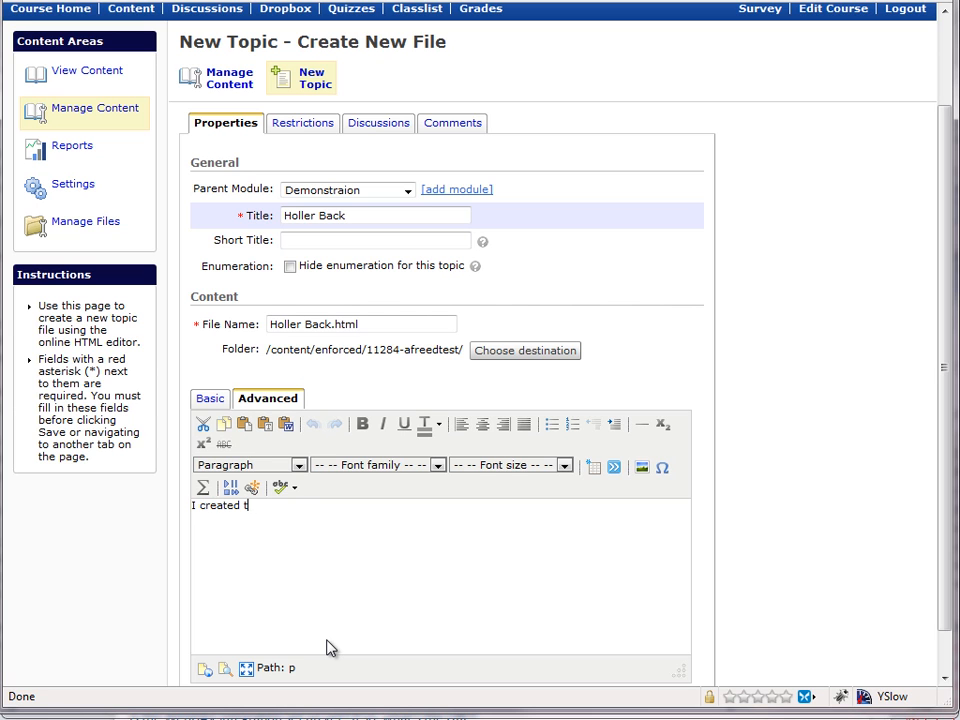
text(his in the LMS.)
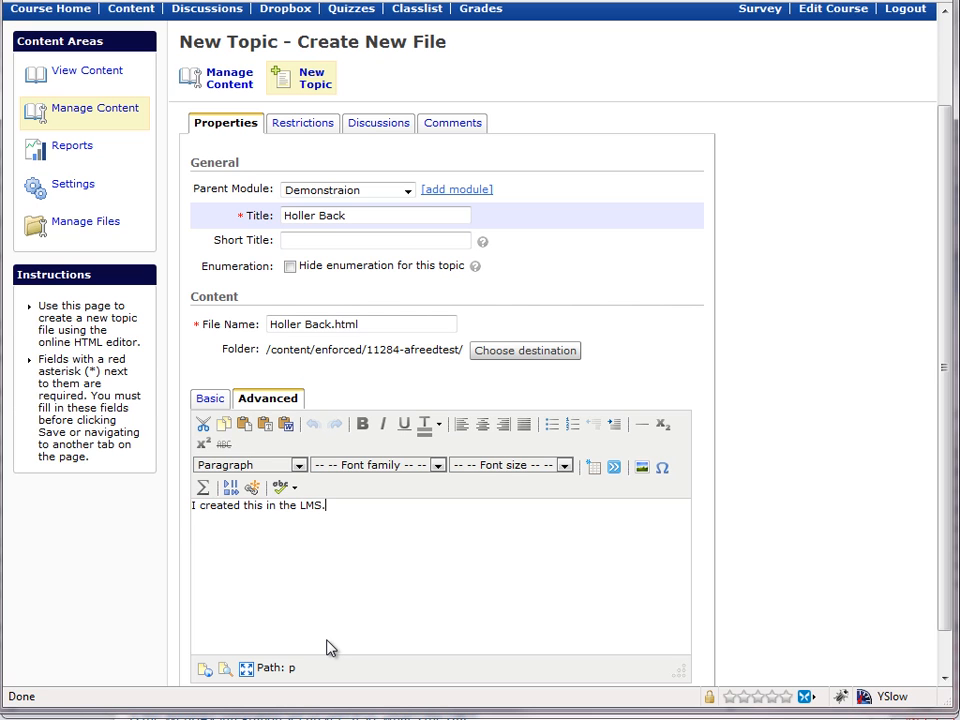
text(DOwnload me!)
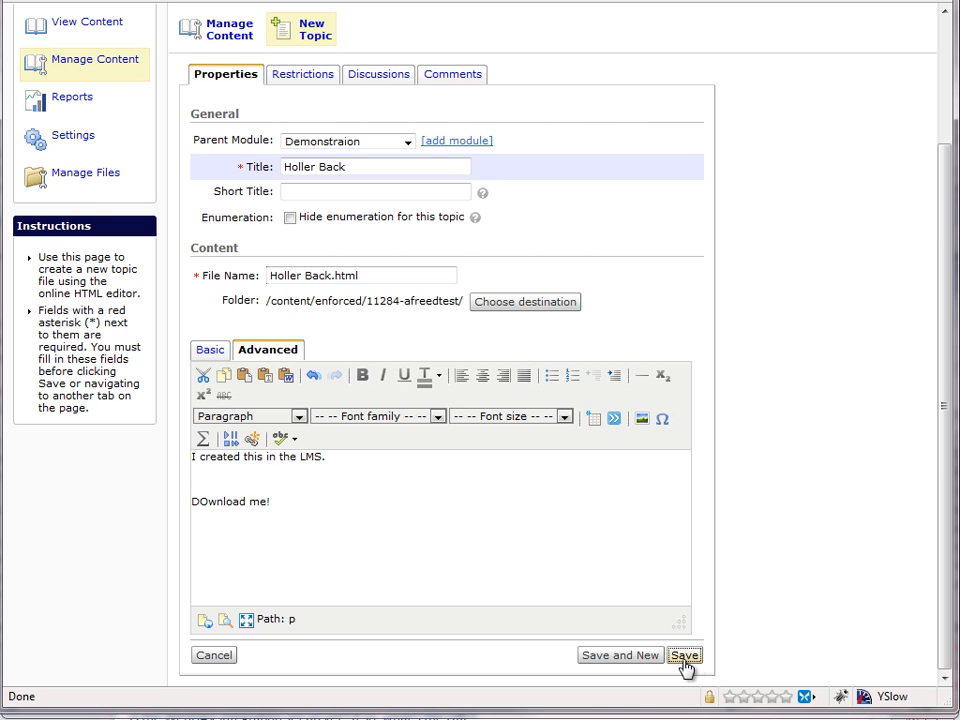
click(685, 655)
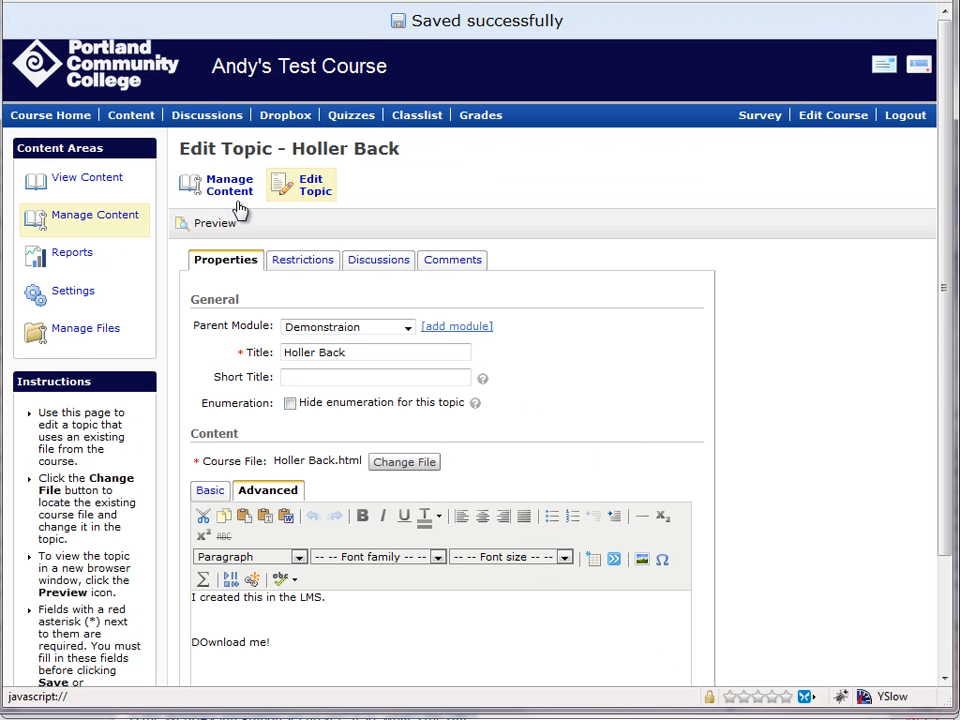
click(86, 177)
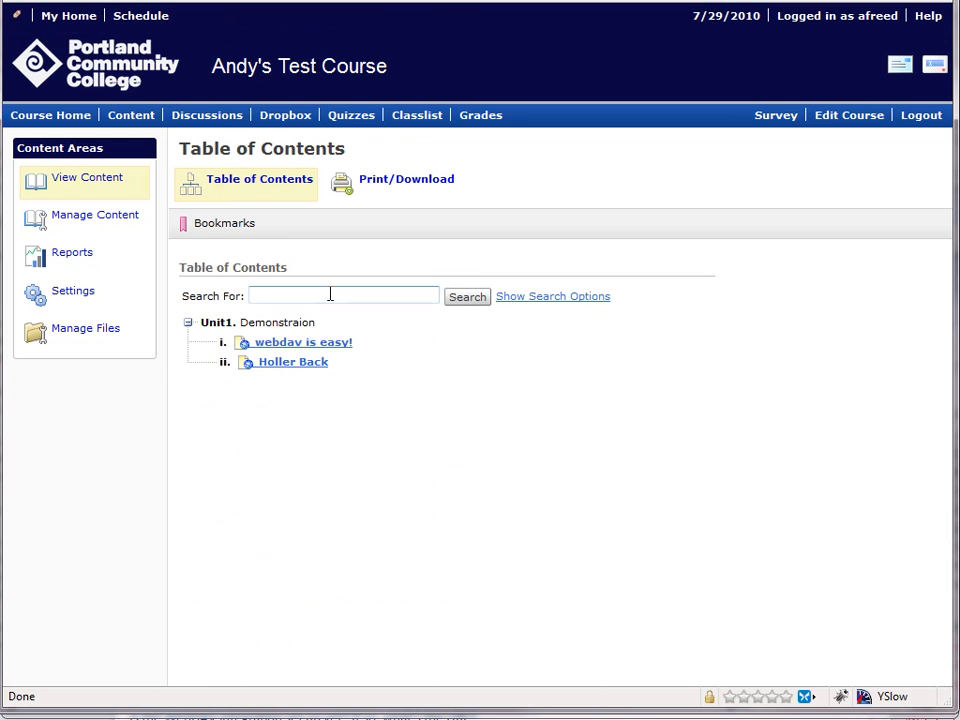
click(293, 361)
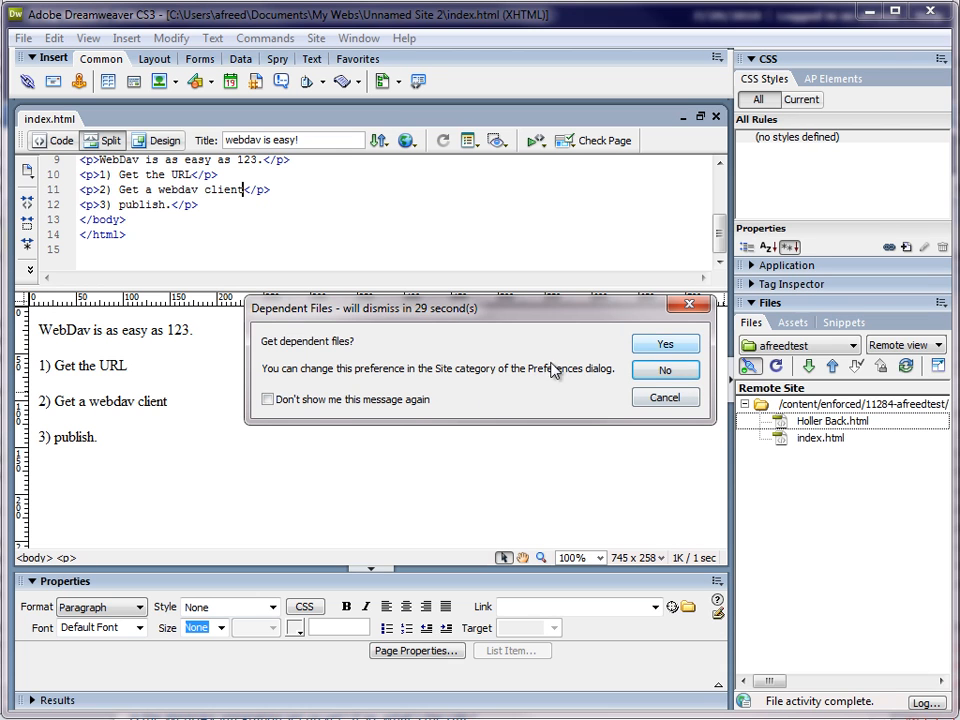
Get Holler Back.html without dependent files and open it.
click(664, 369)
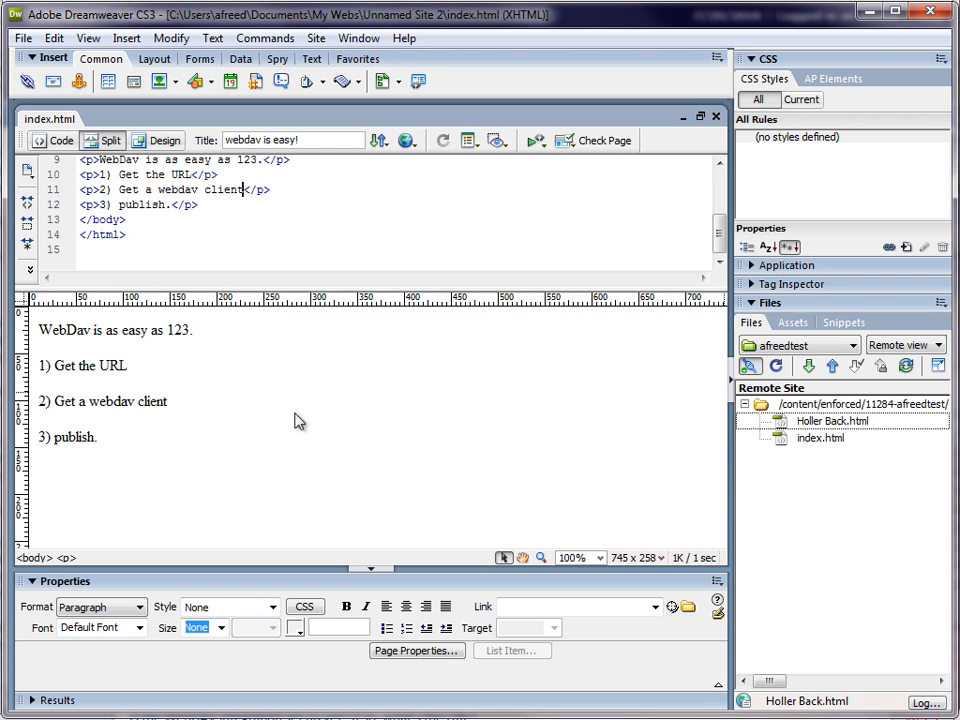
click(128, 118)
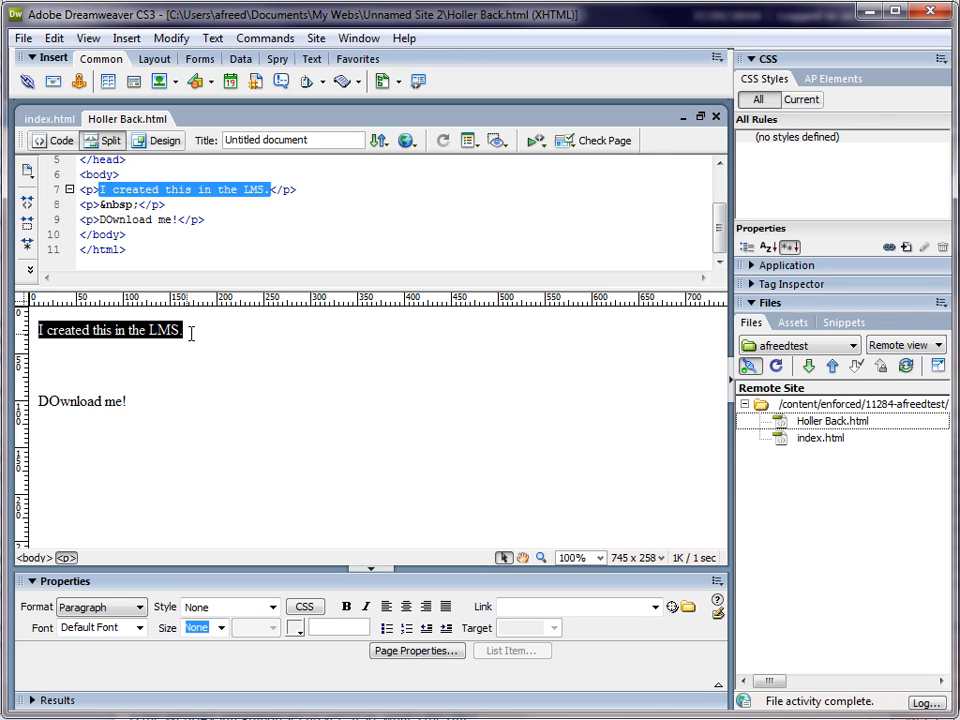
Format the first line as Heading 1 and title the page 'Holler Back'.
click(100, 607)
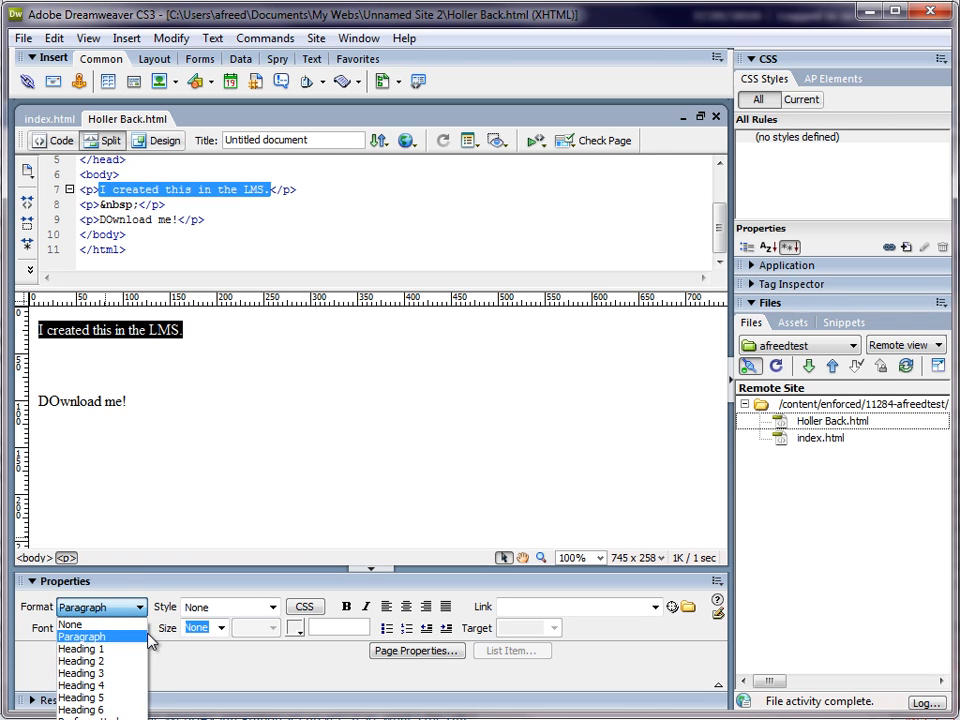
click(81, 648)
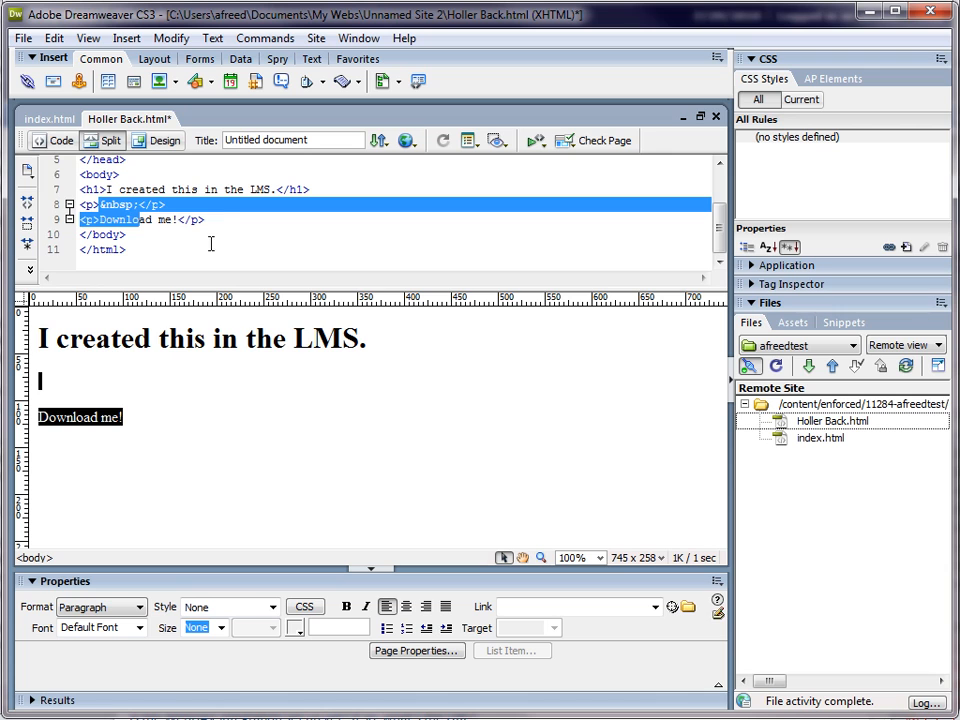
click(395, 345)
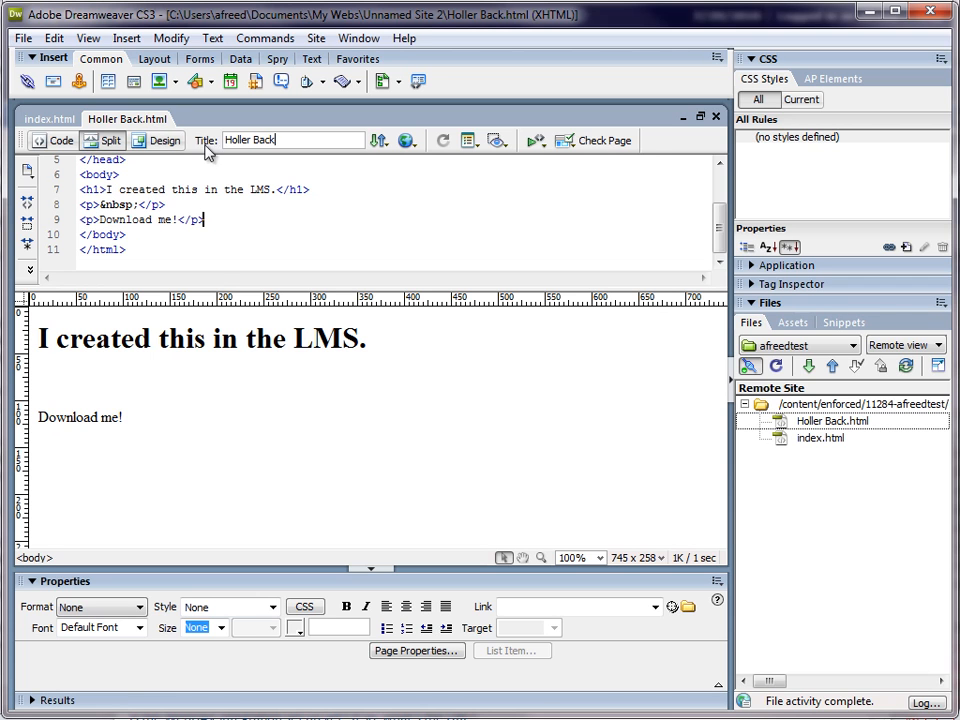
Put the page to the course site, saving the changes first.
click(378, 140)
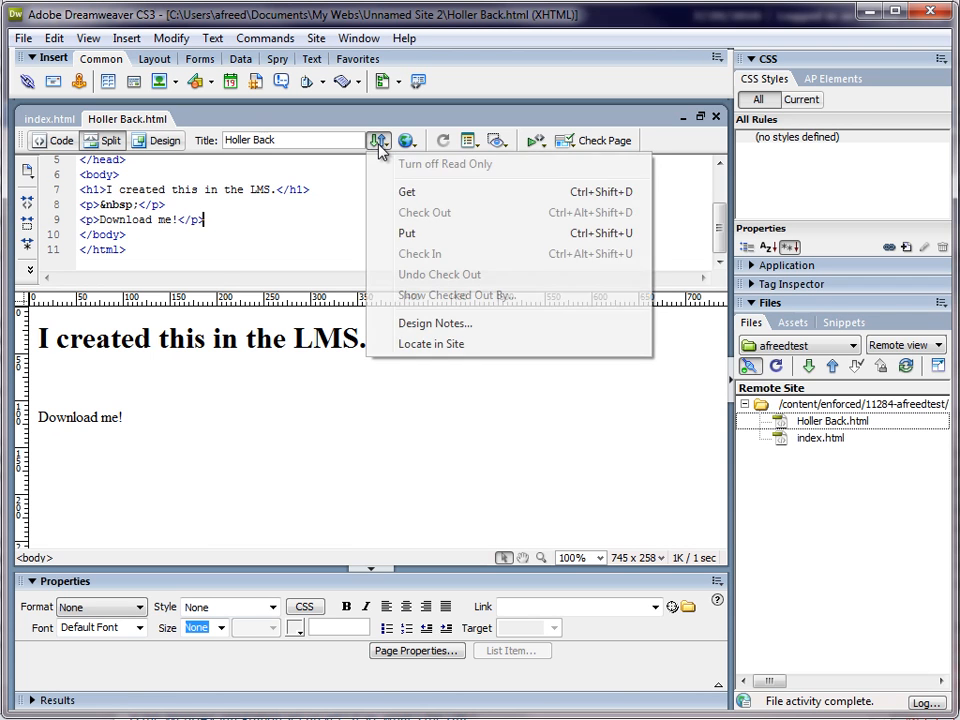
click(407, 233)
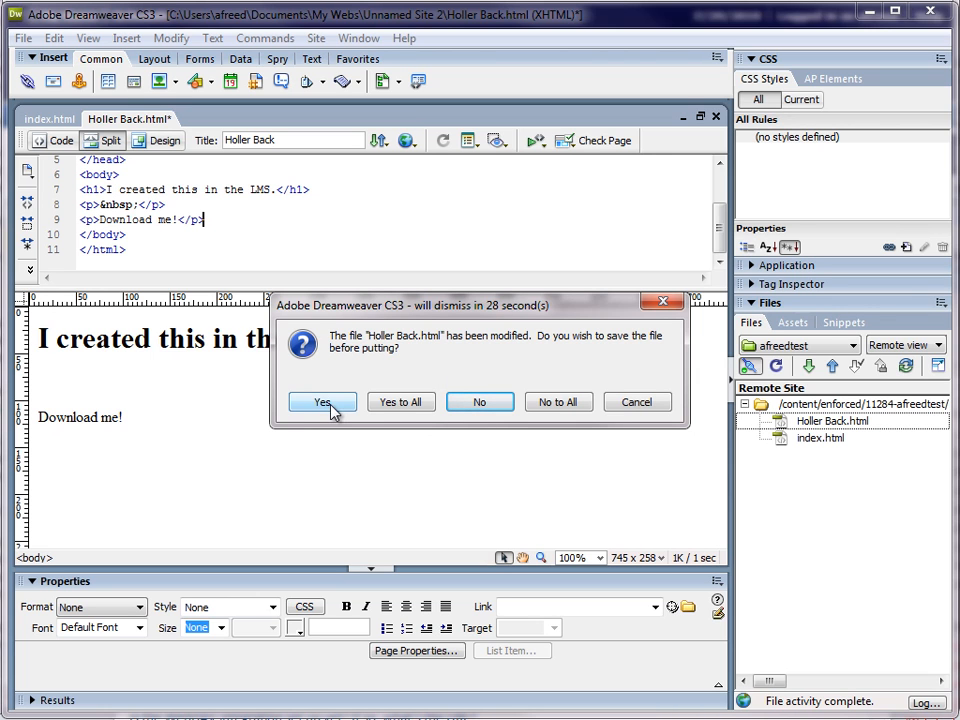
click(322, 401)
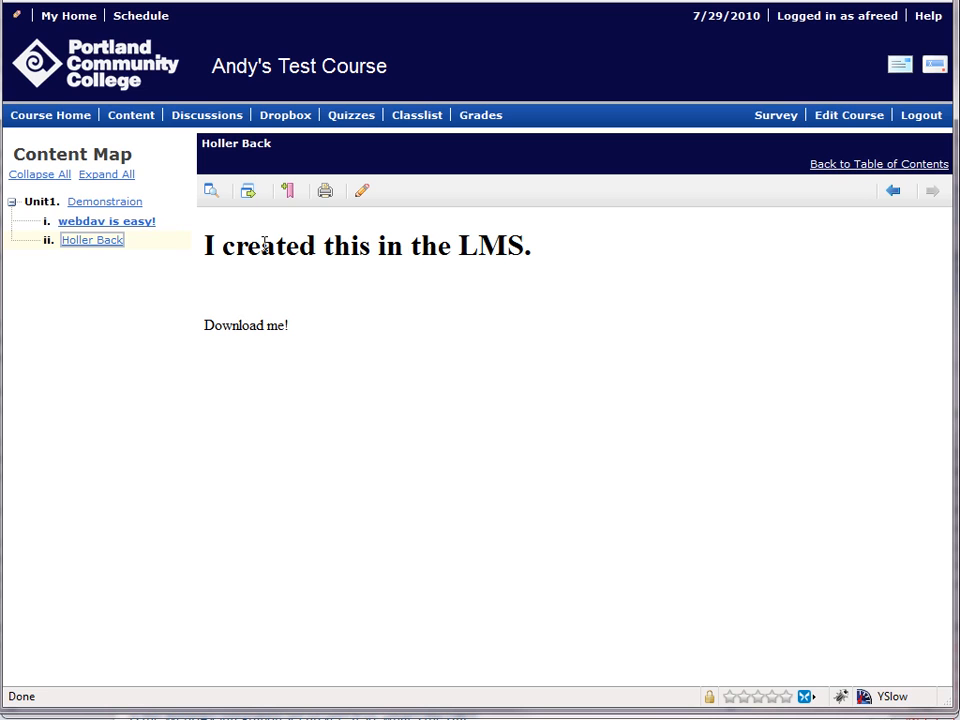
mouse_move(104, 201)
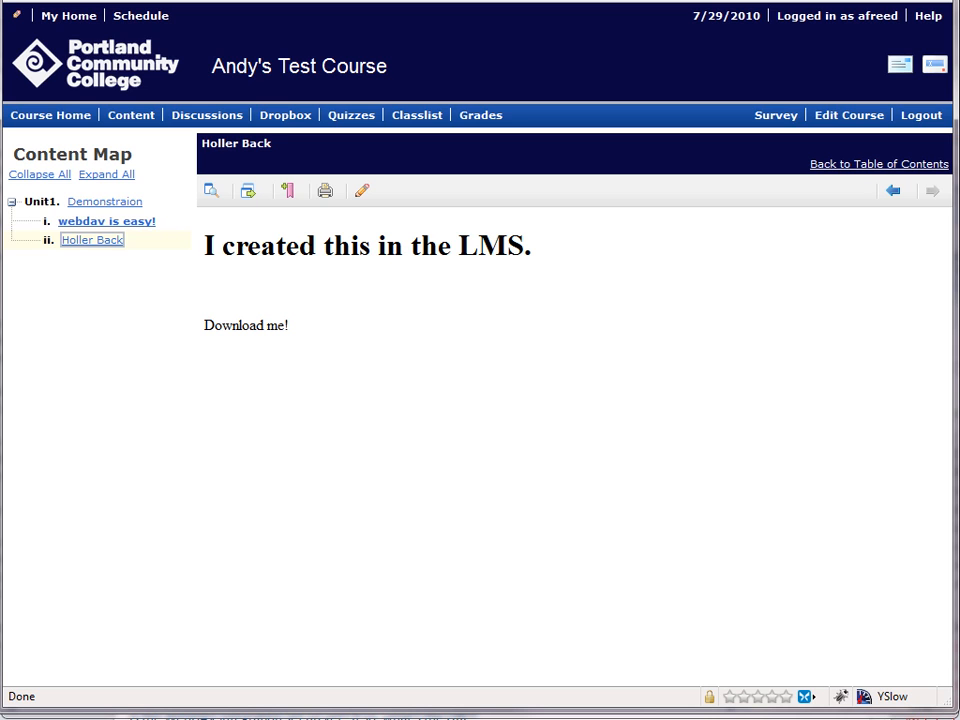
mouse_move(684, 256)
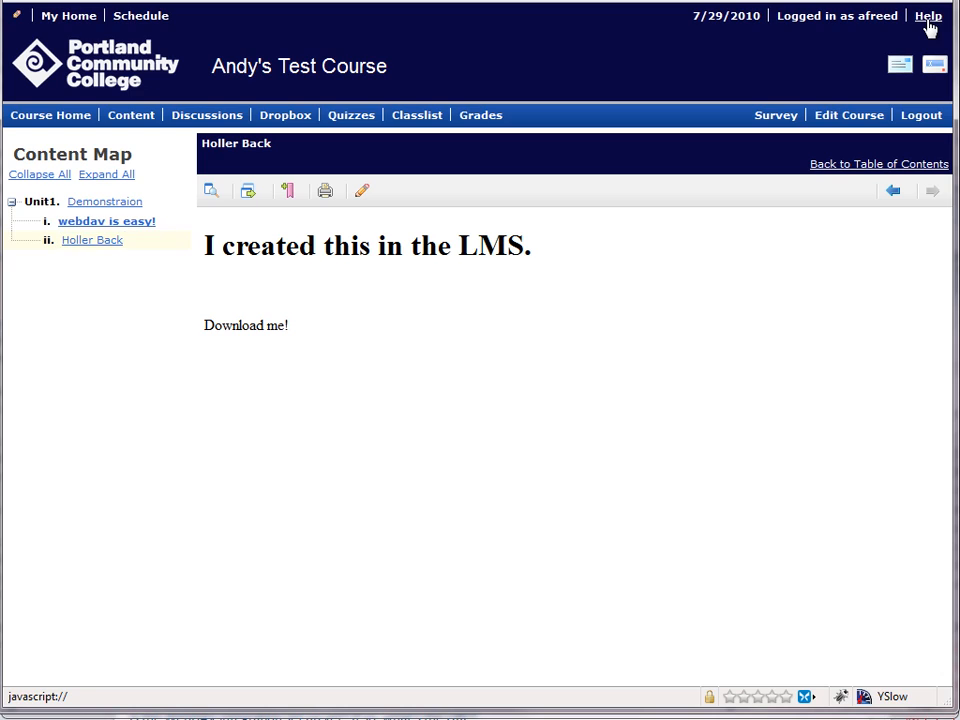
Open the 'Setting up WebDAV' help topic under Integration packs and third party tools.
click(928, 15)
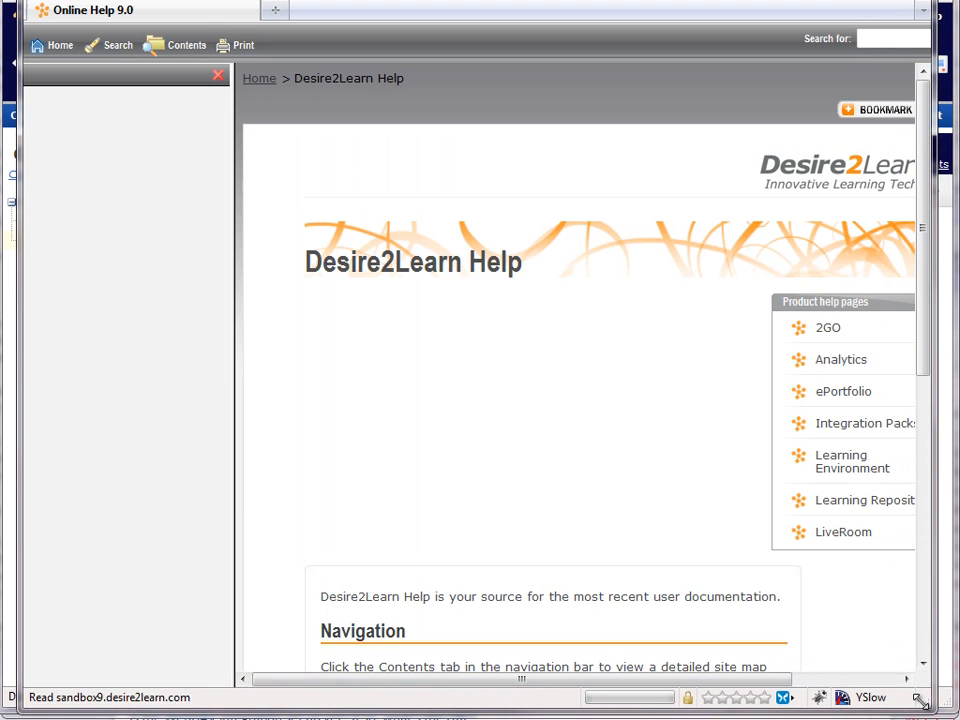
click(186, 45)
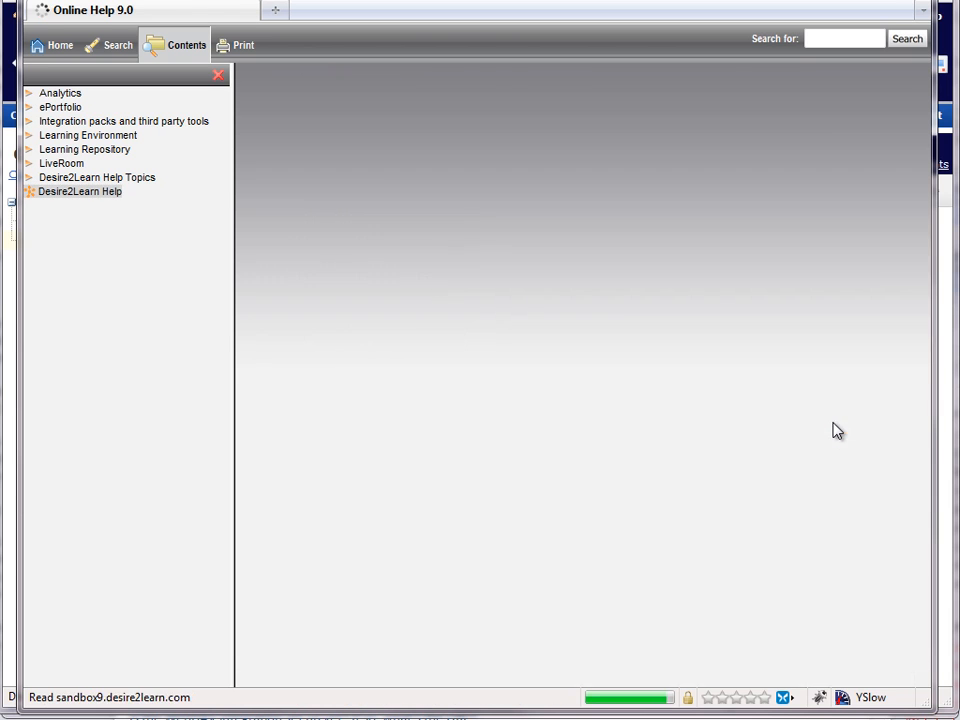
click(30, 121)
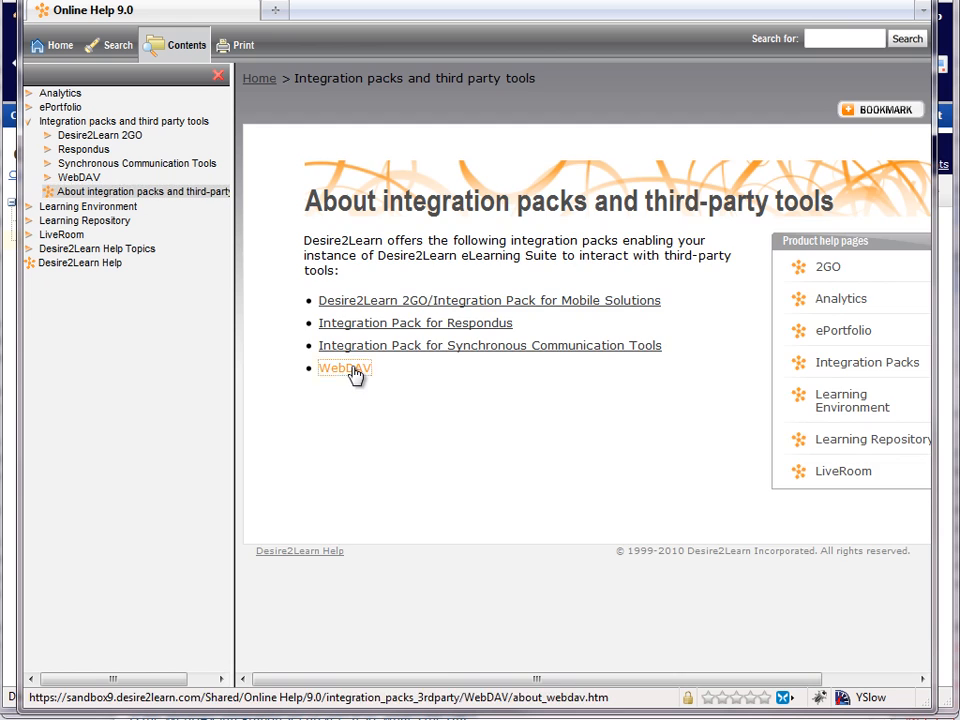
click(343, 367)
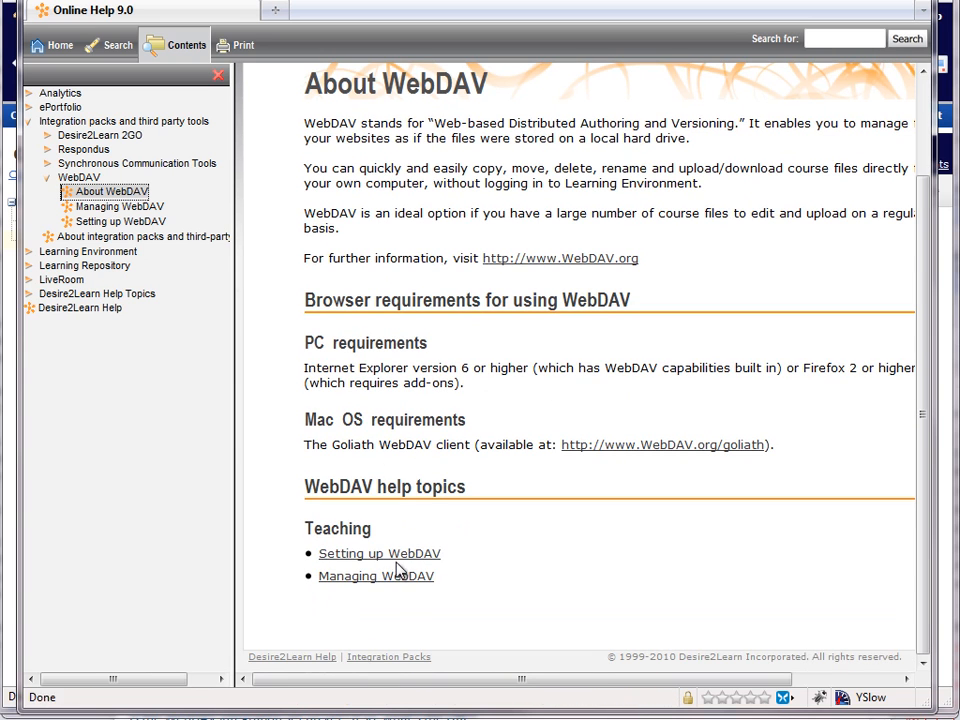
click(120, 221)
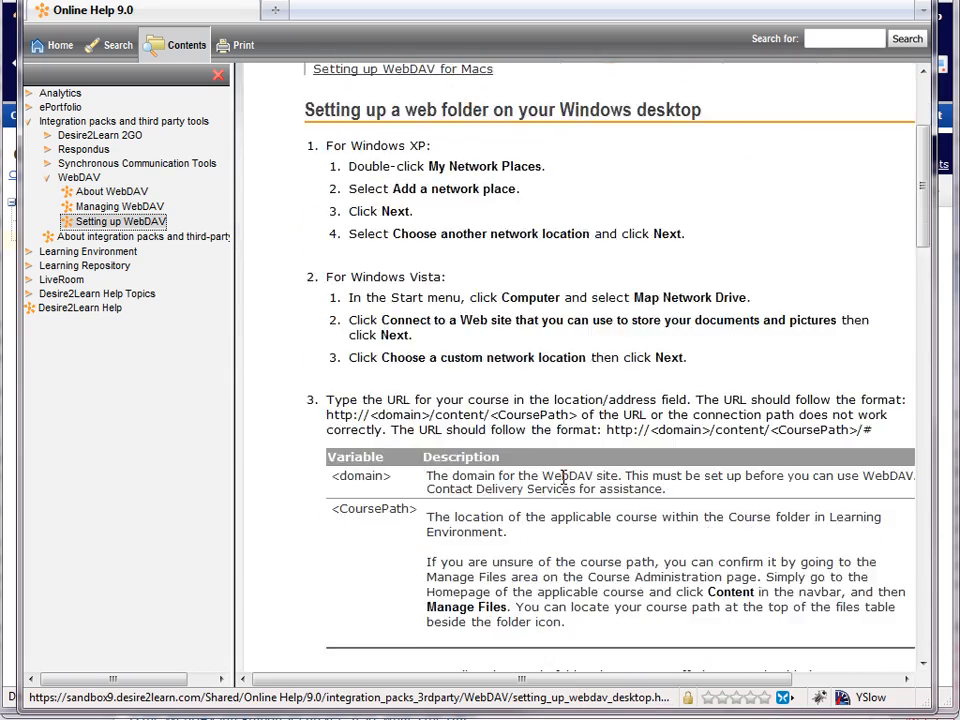
scroll(down, 3)
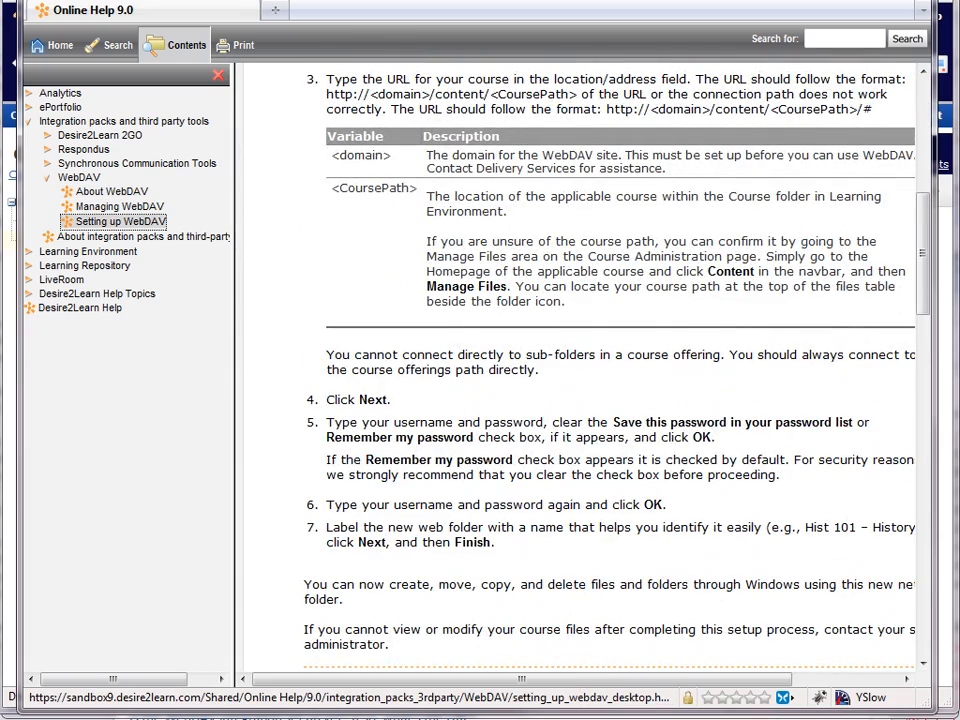